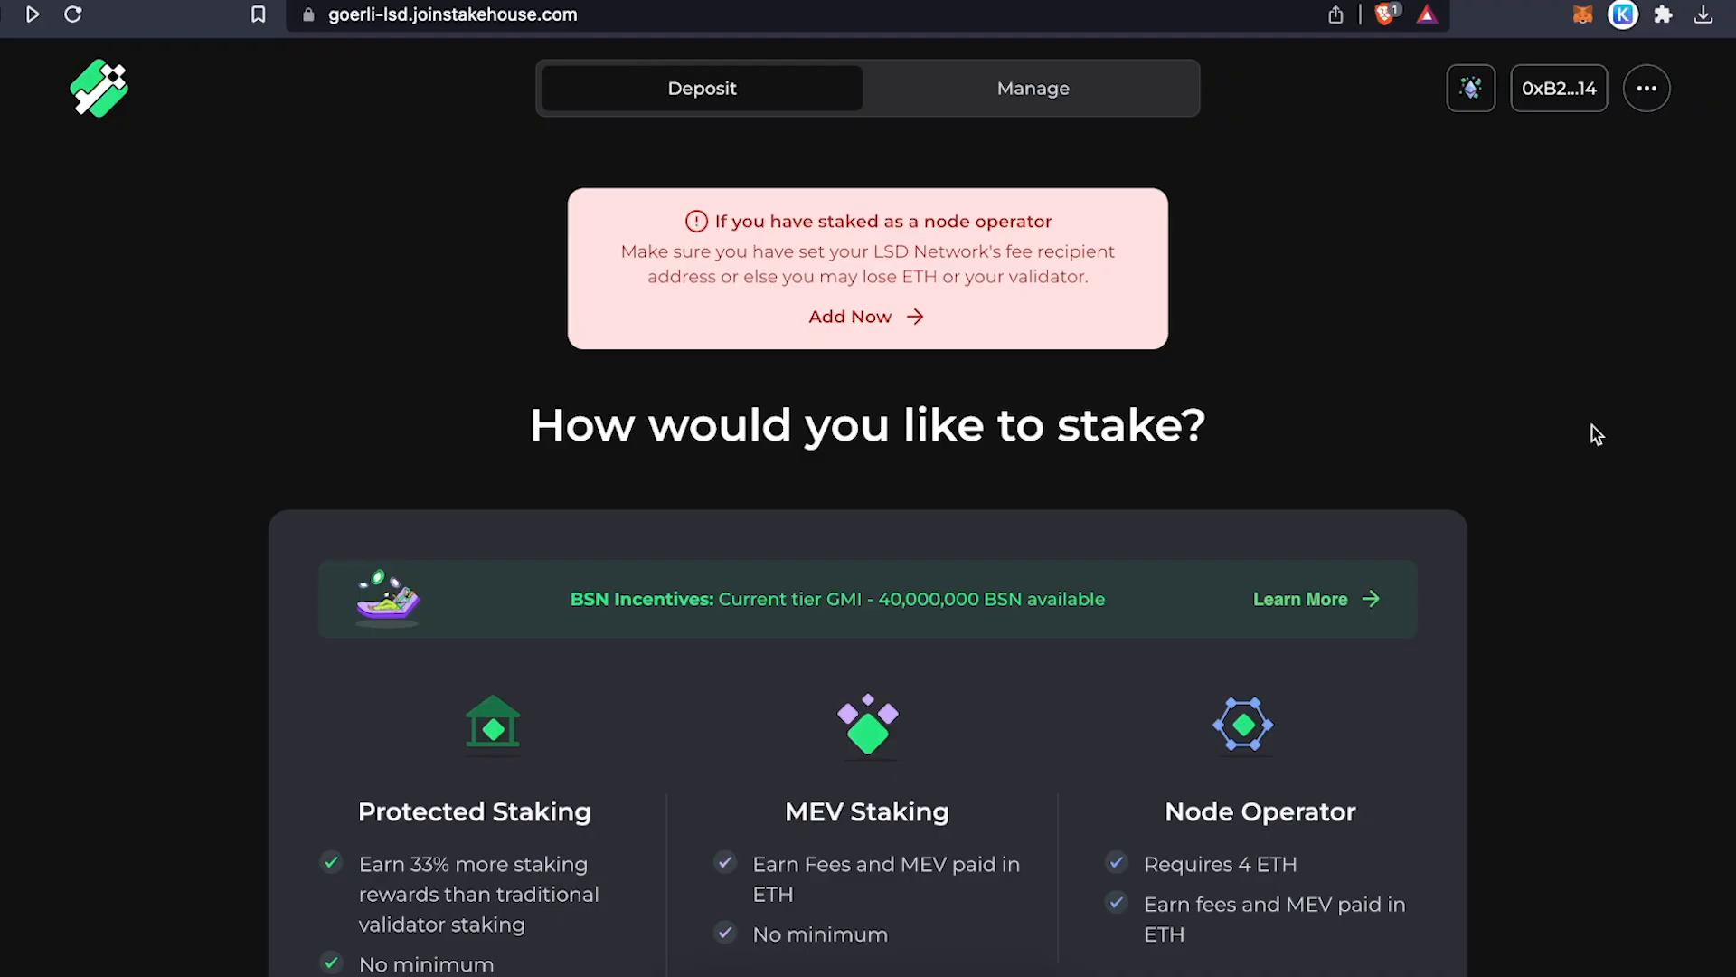
mouse_move(1340, 418)
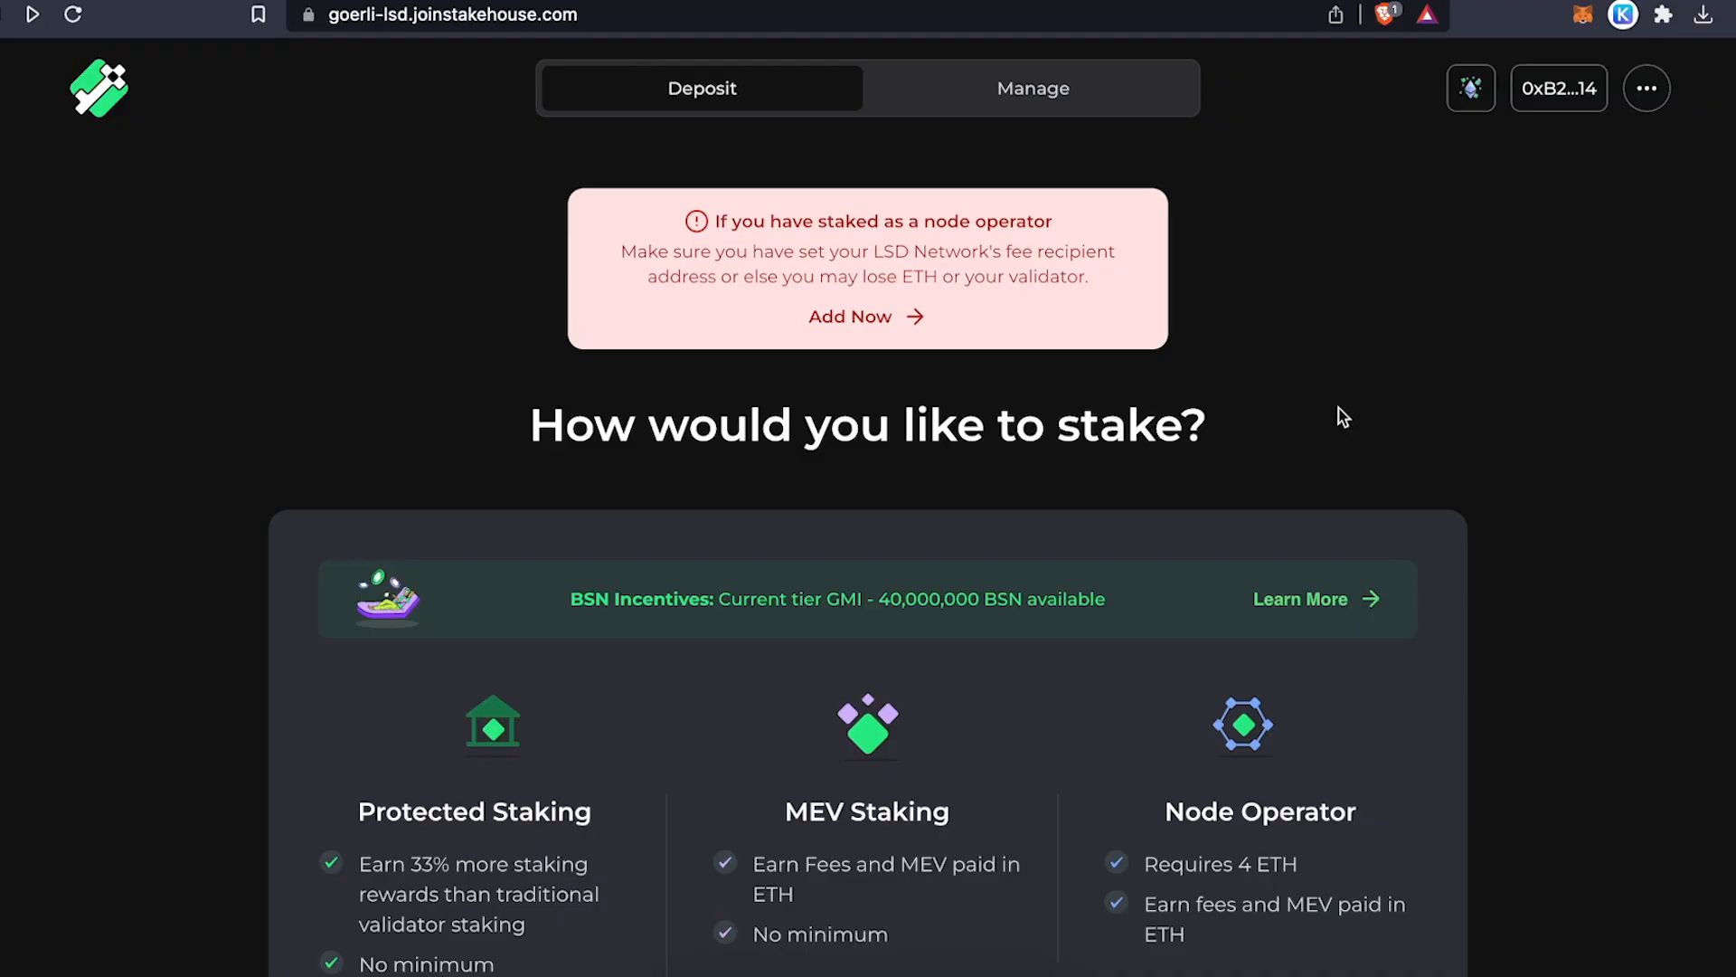
- Scroll down the Stakehouse staking options page before switching to Wagyu Key Gen
scroll("down", 3)
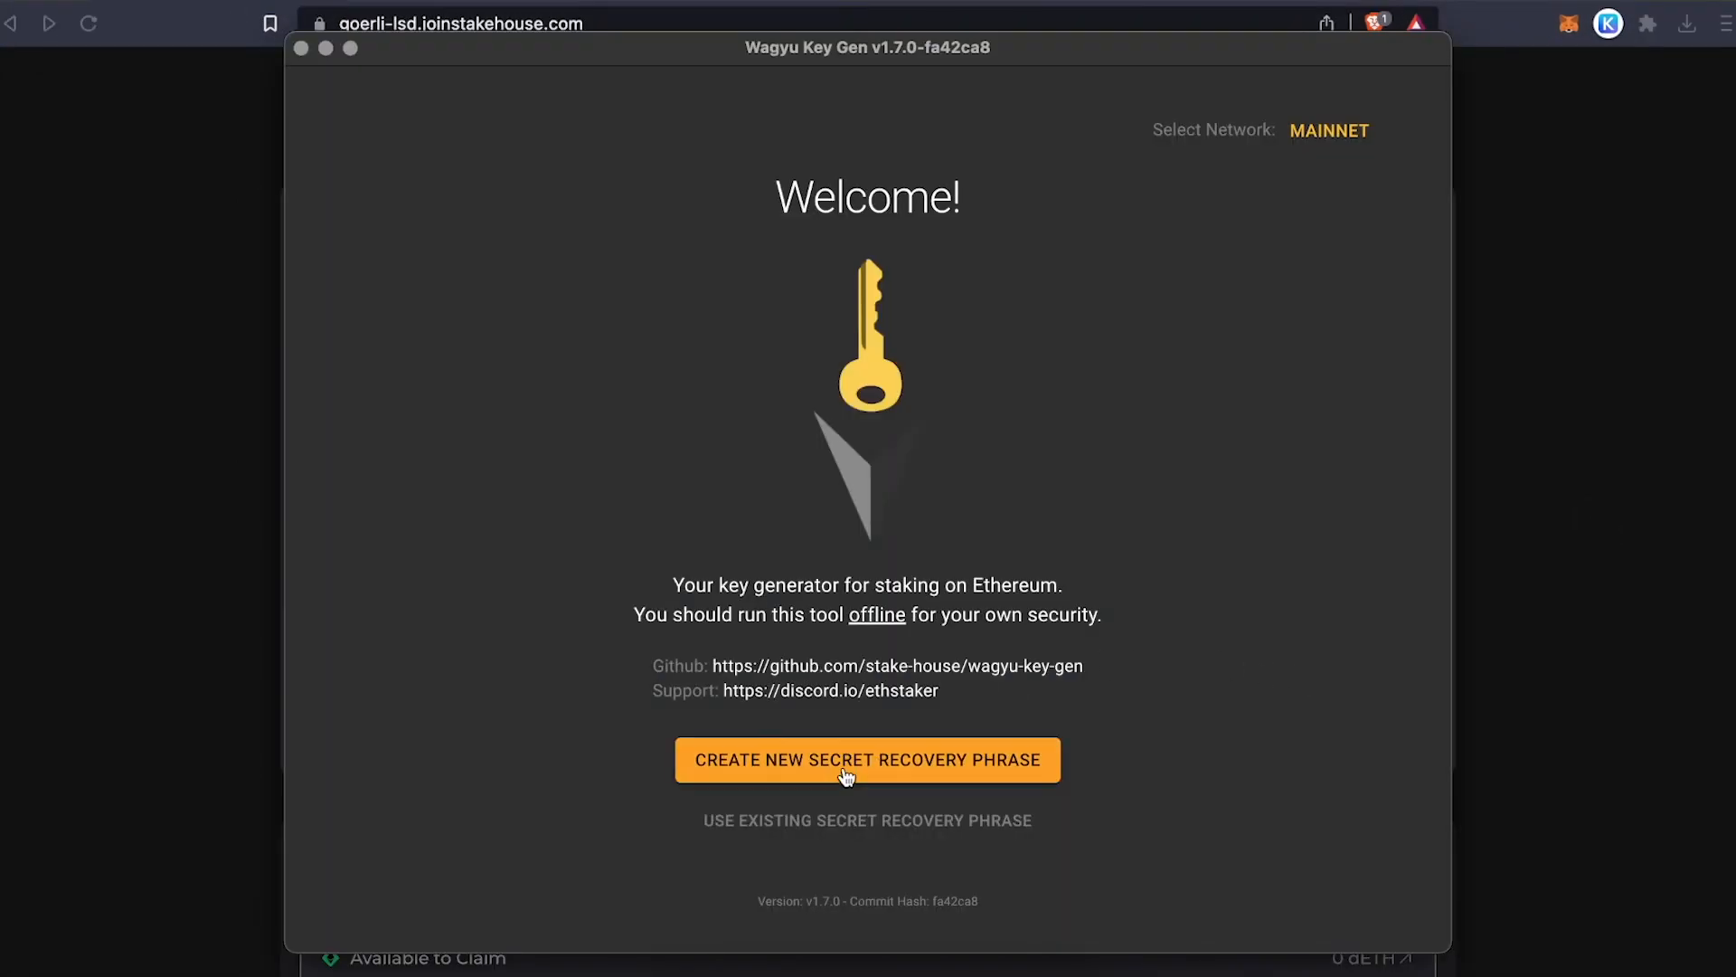
- Switch Wagyu Key Gen to the Goerli testnet
left_click(1328, 131)
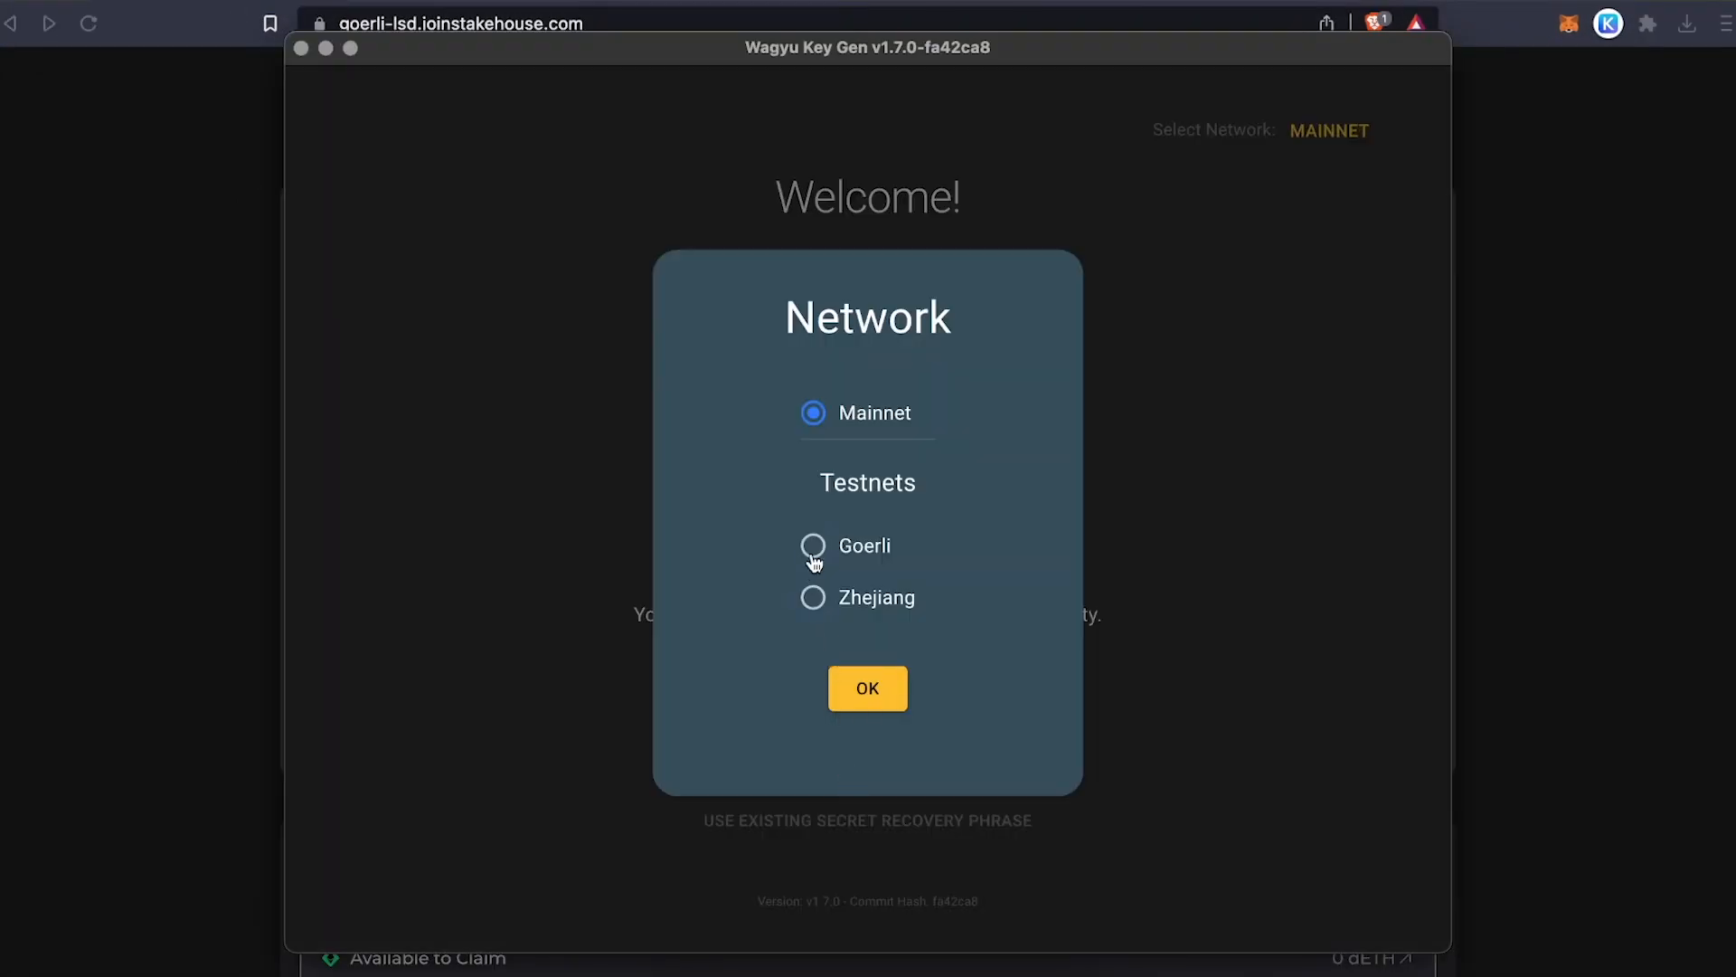
left_click(812, 546)
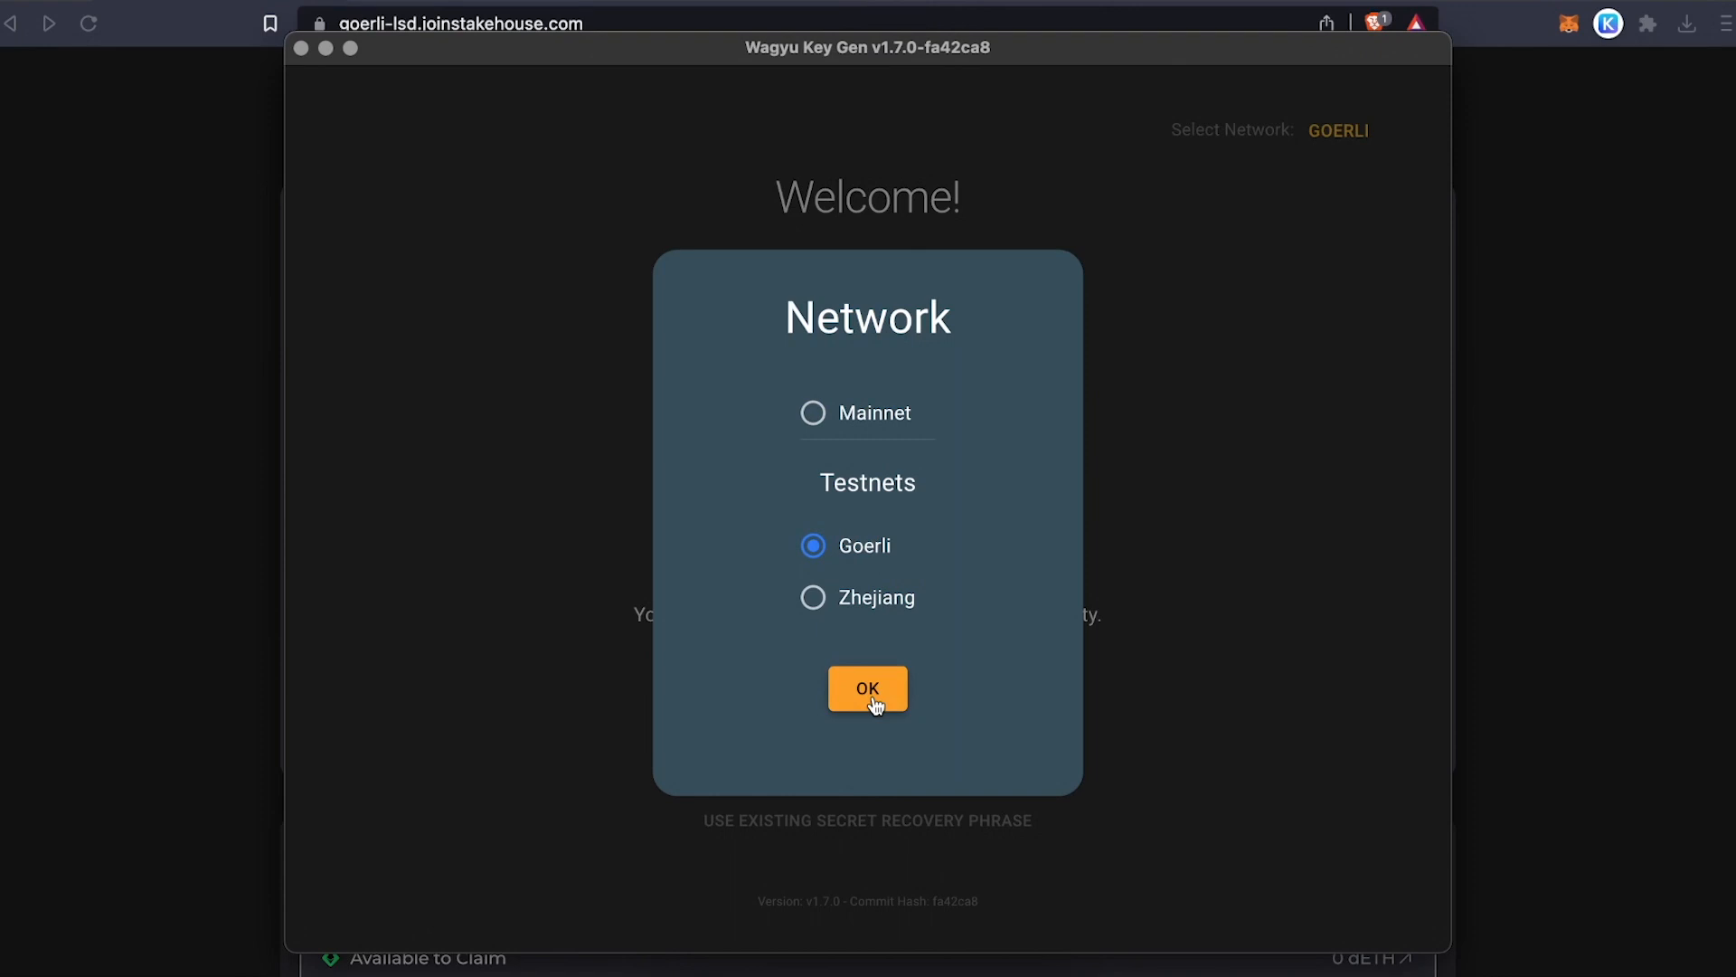
left_click(866, 687)
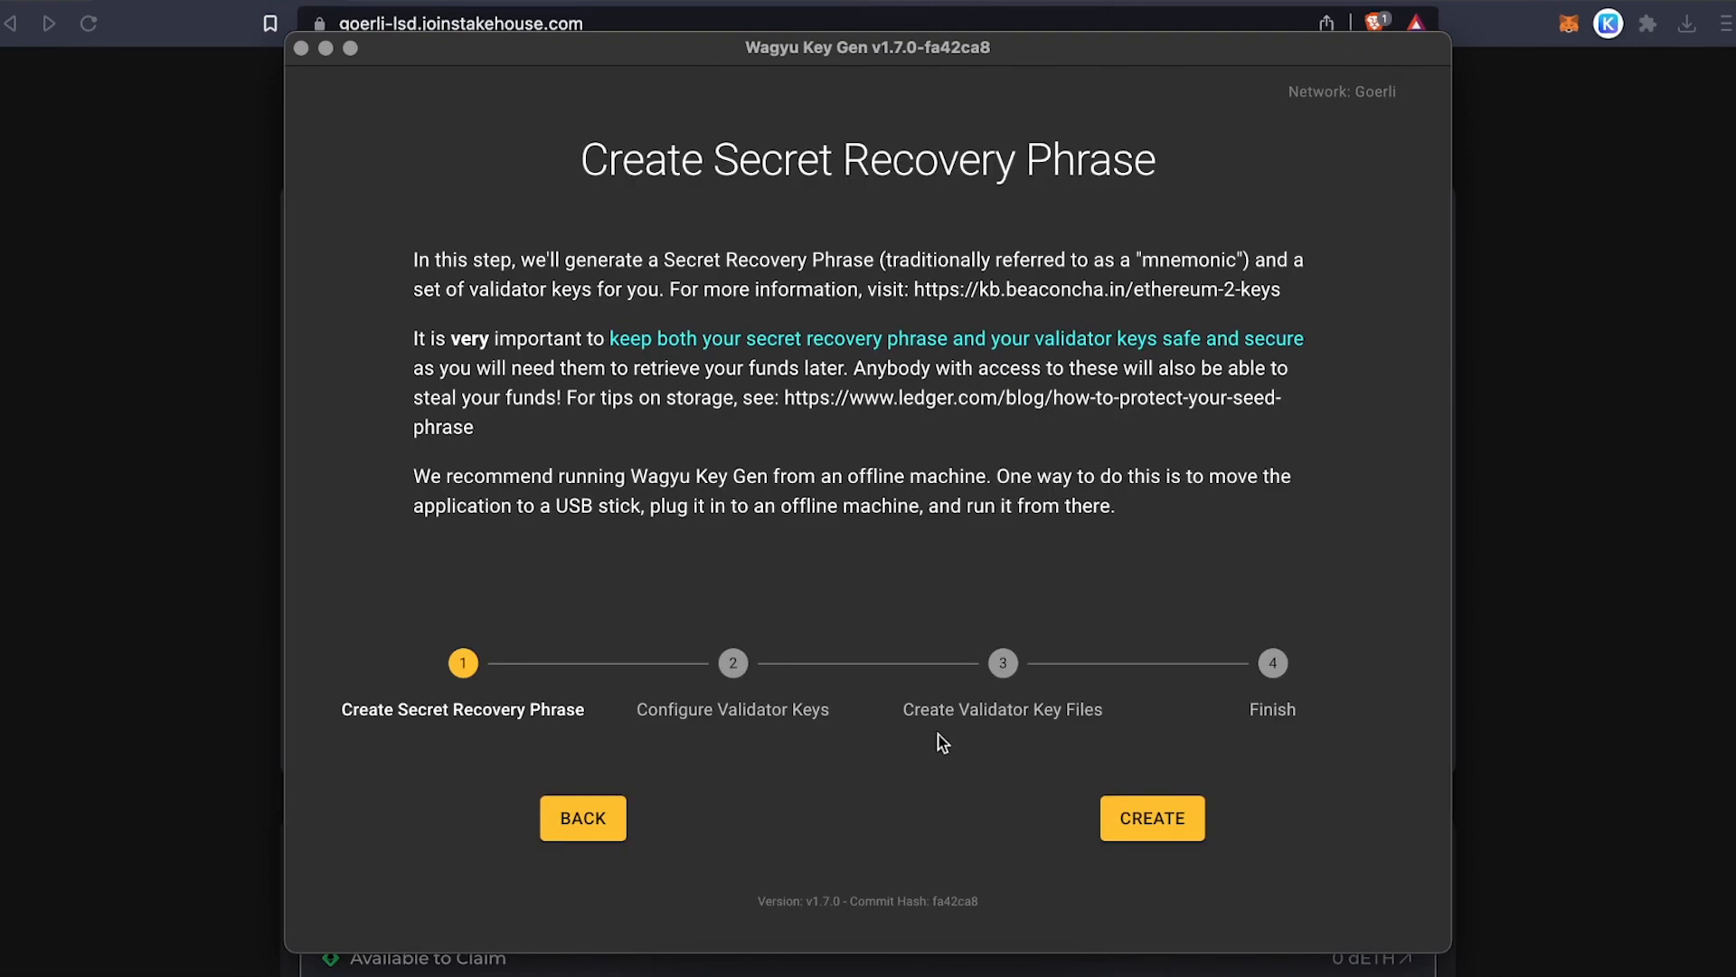
- Create a verified recovery phrase and set a password for one new key
left_click(1151, 818)
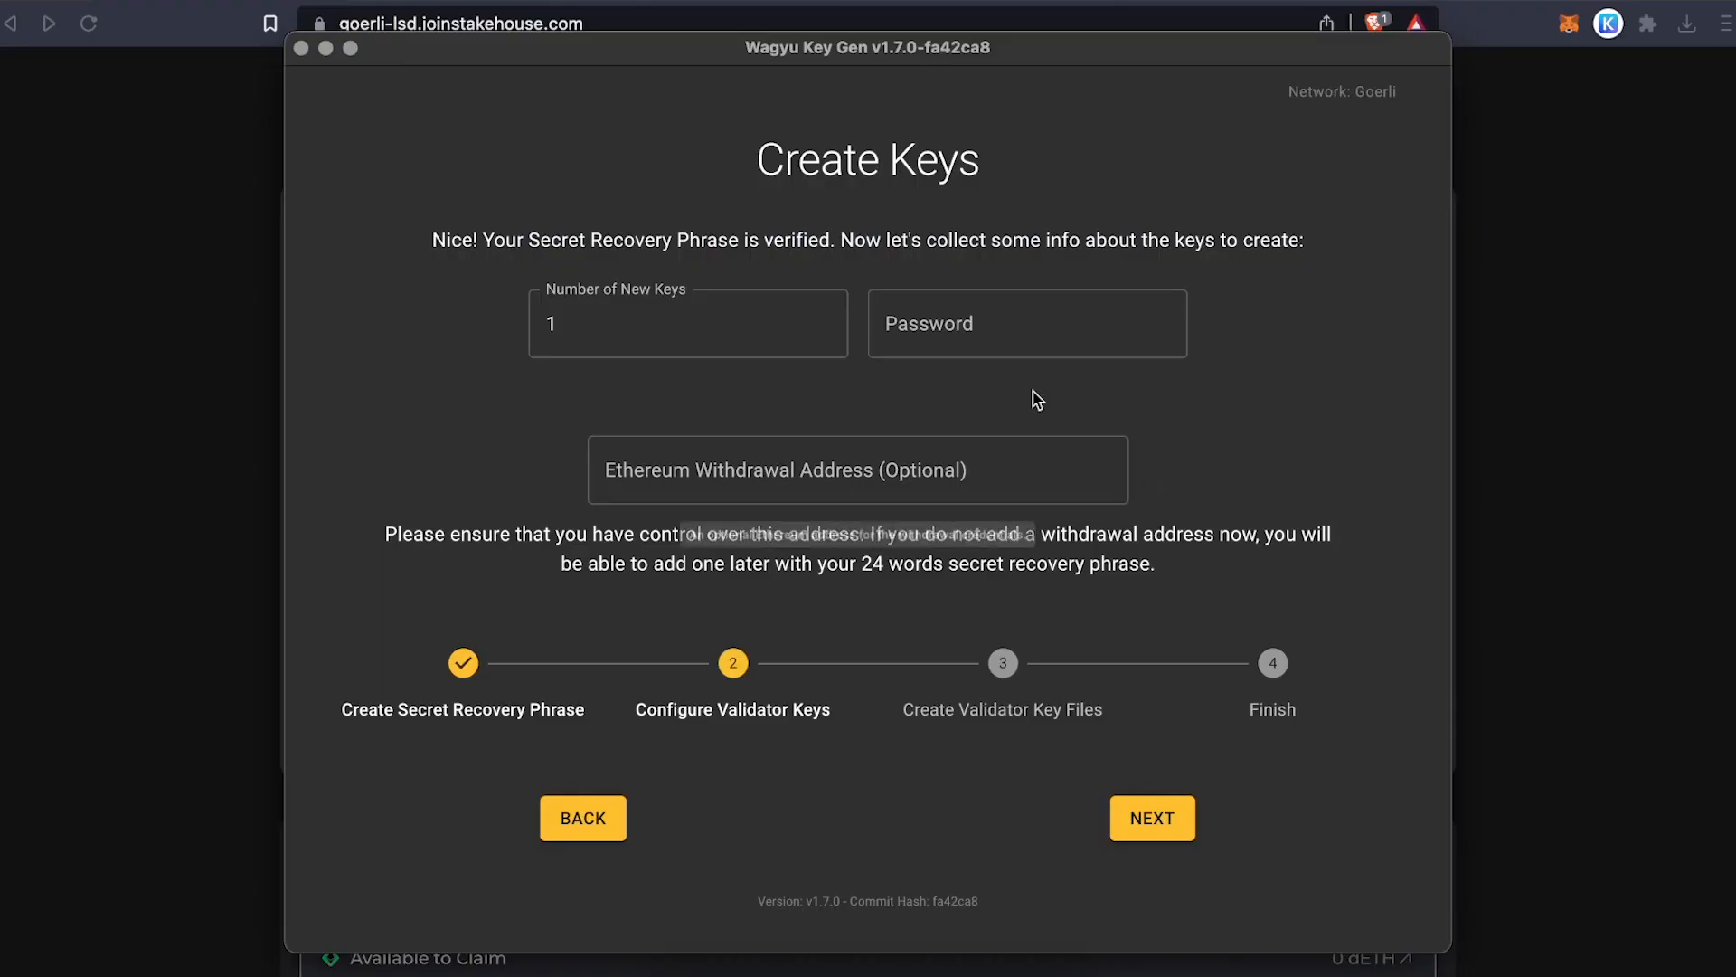
type("••••••")
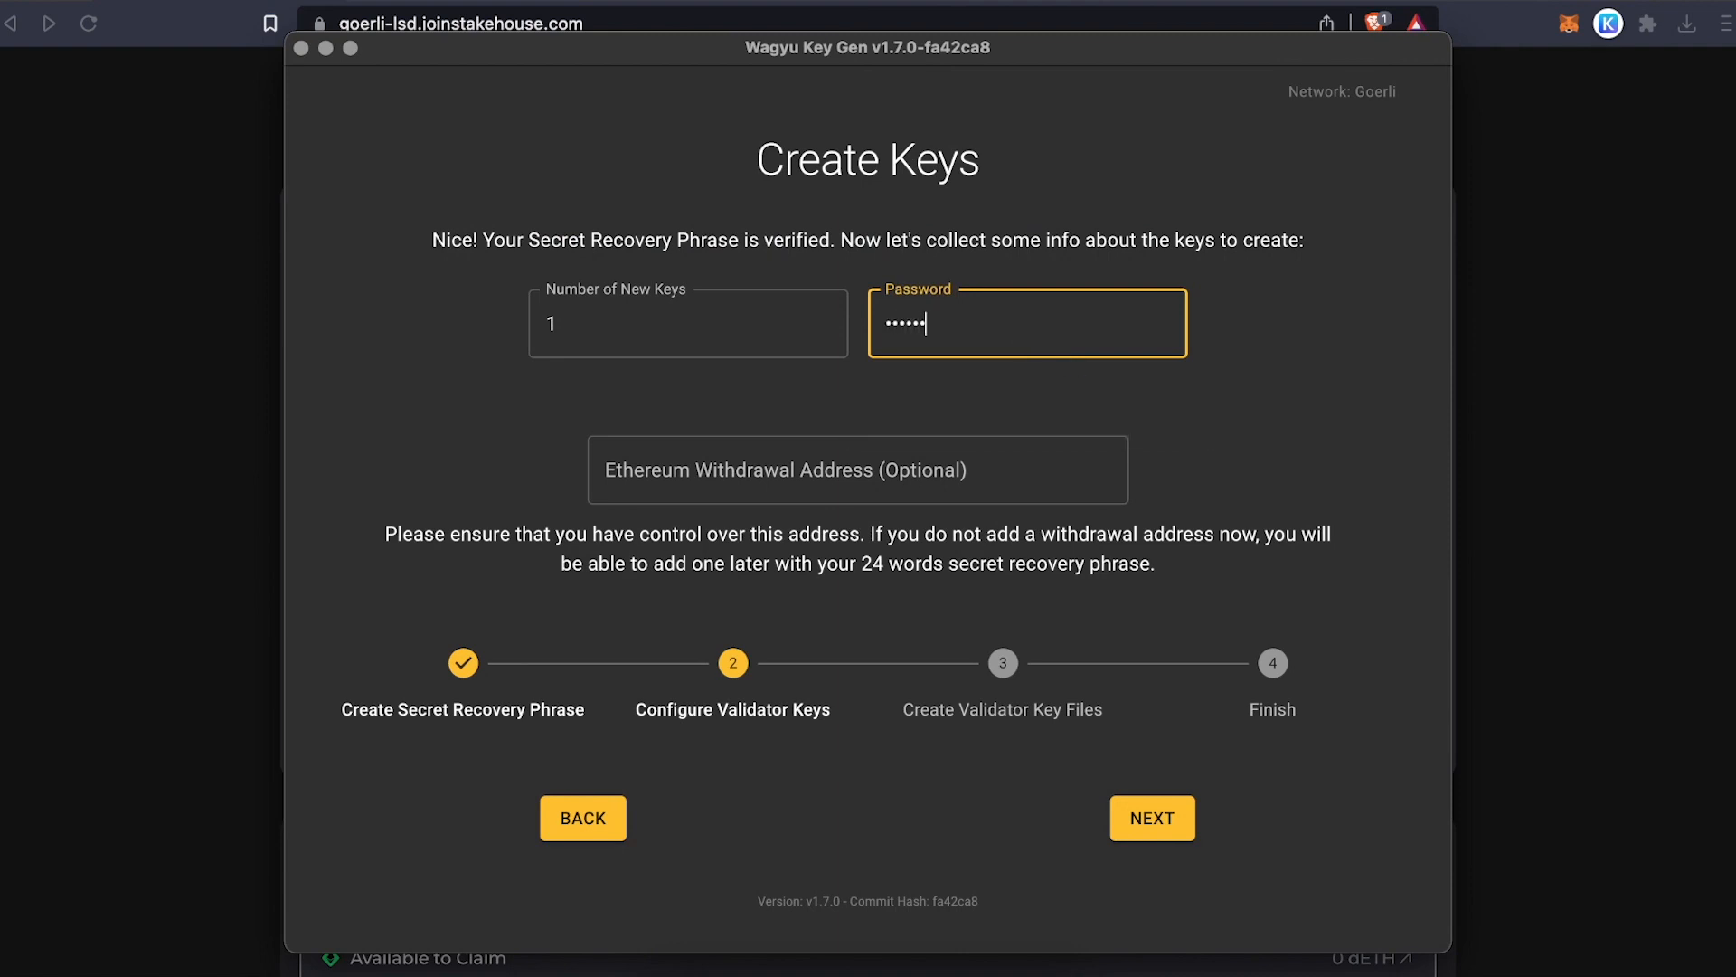
left_click(857, 469)
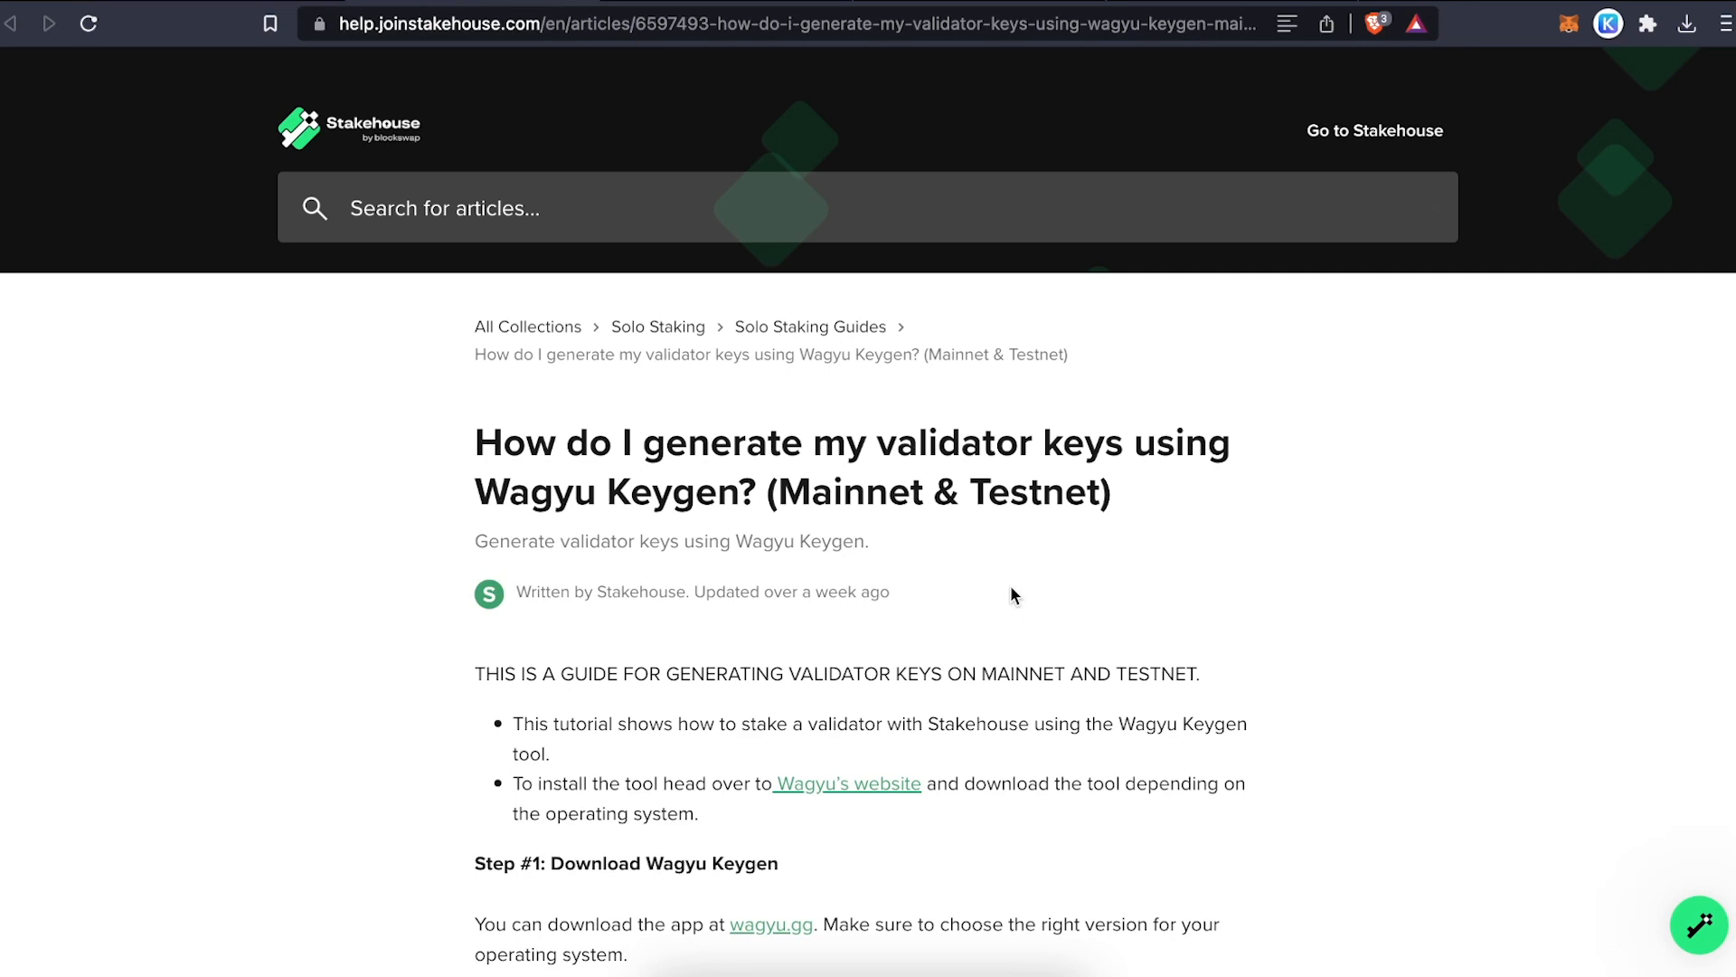
- Scroll through the Stakehouse help article on generating validator keys with Wagyu Keygen
scroll("down", 3)
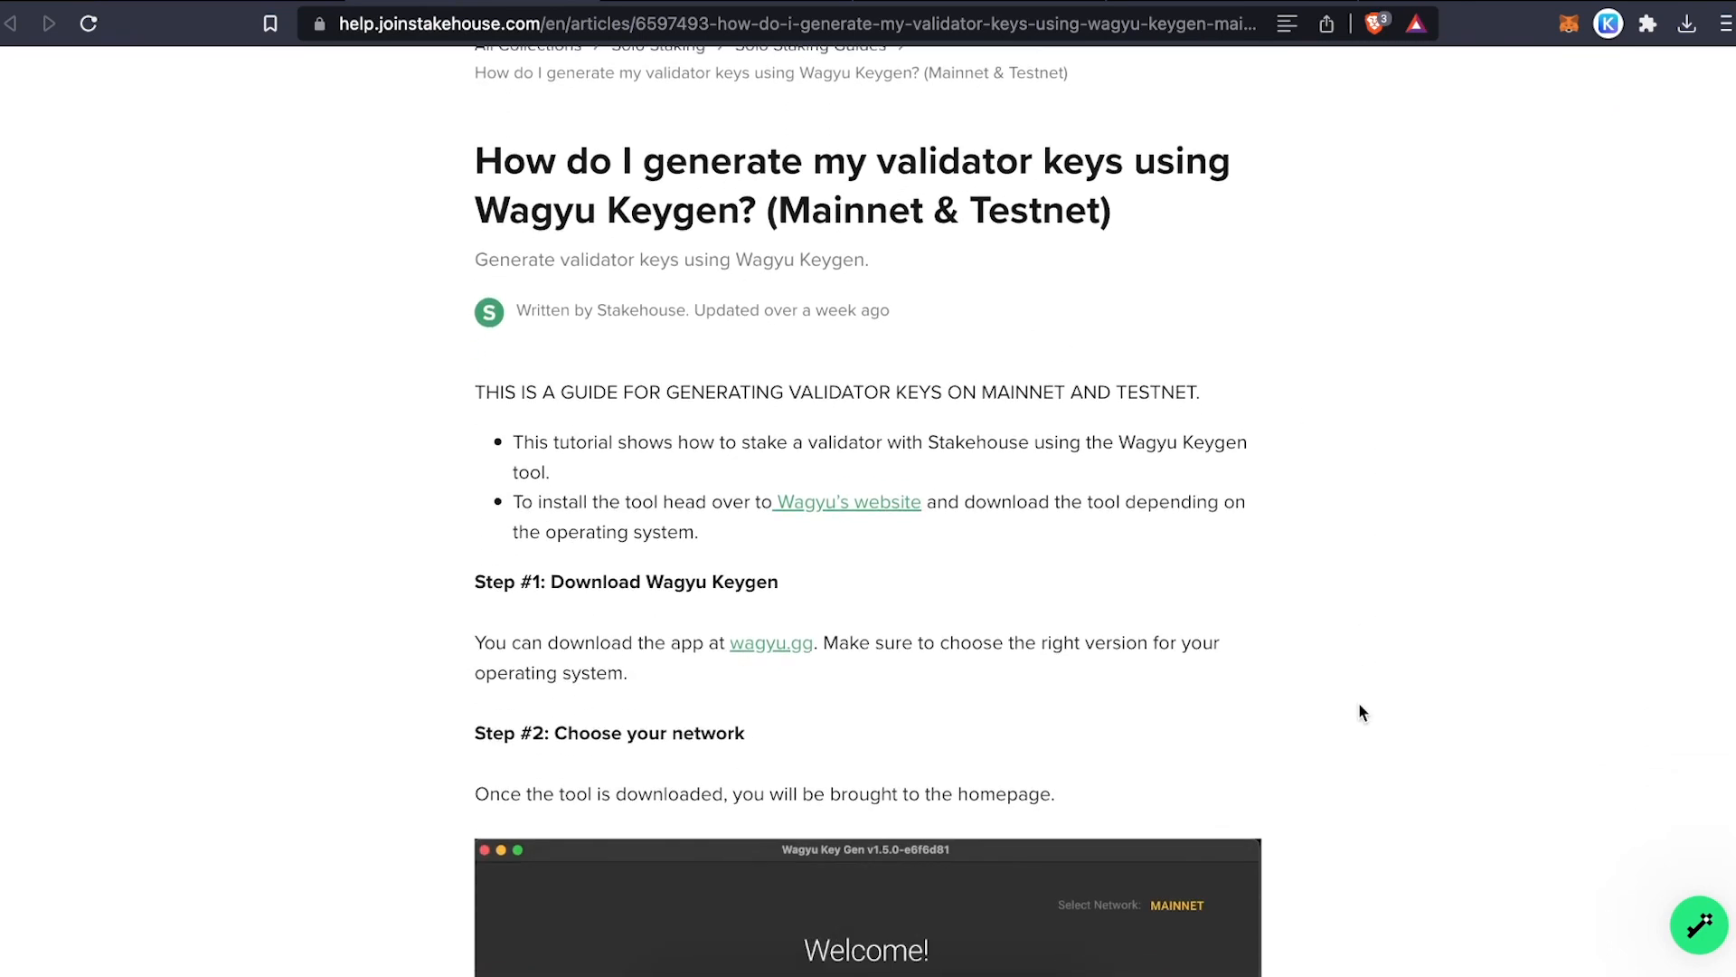
scroll("down", 3)
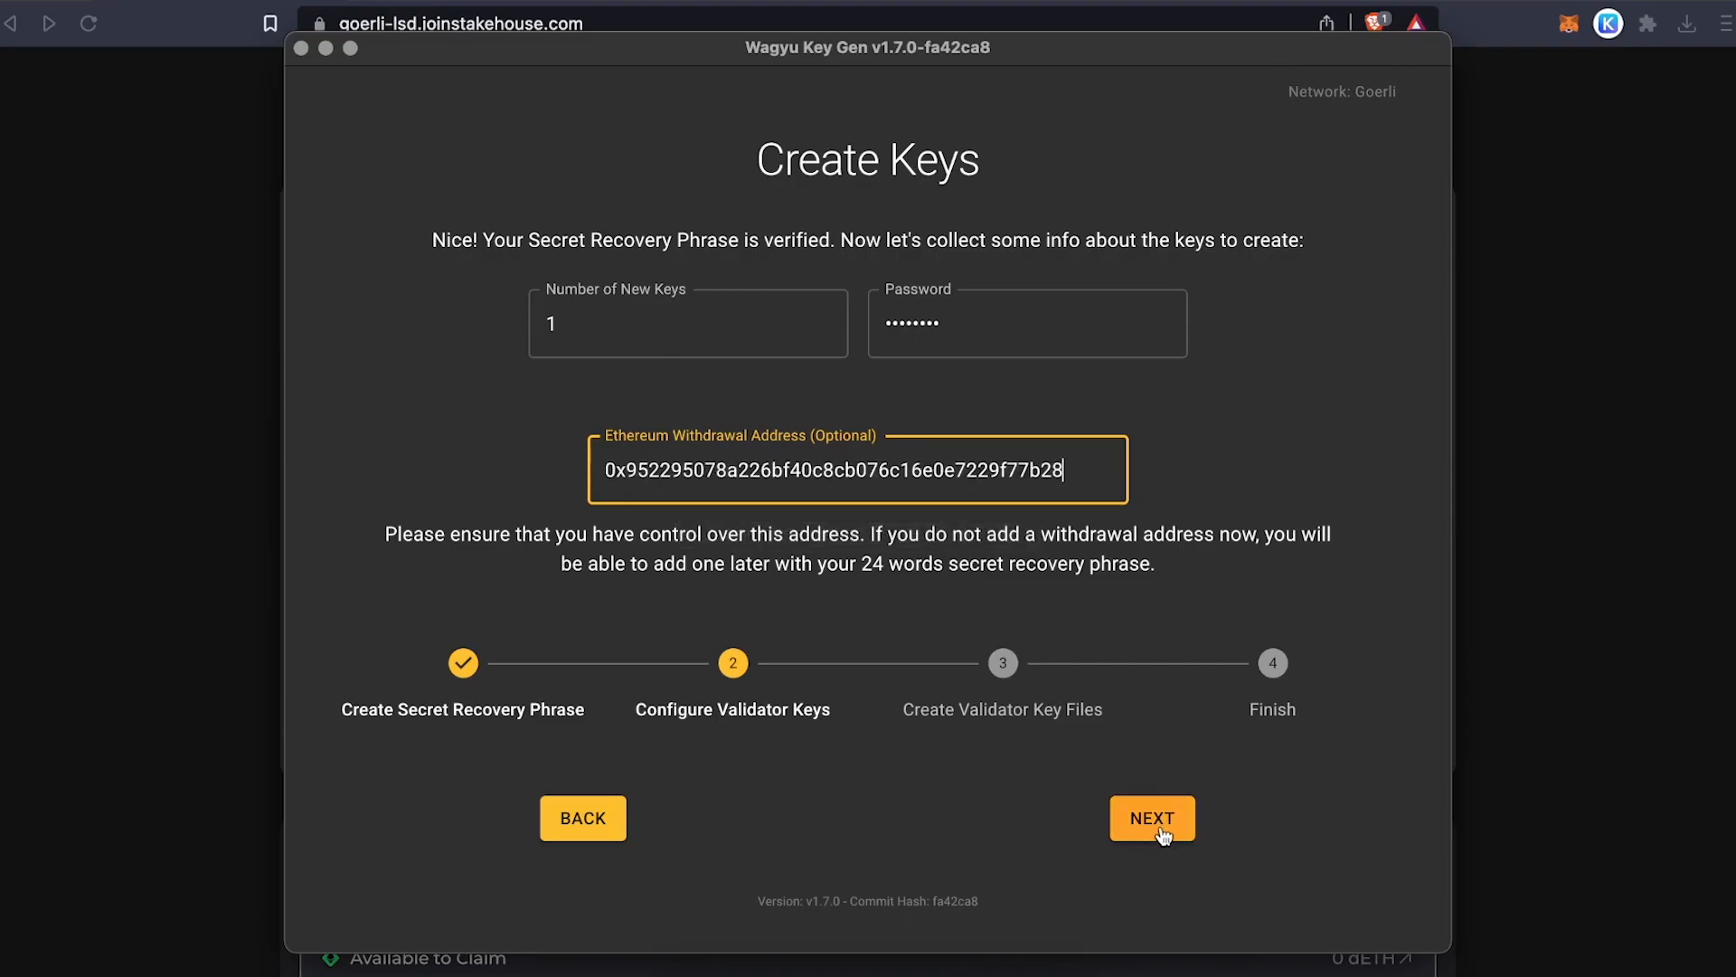
- Confirm the key settings and retyped password, then browse for the key save folder
left_click(1150, 818)
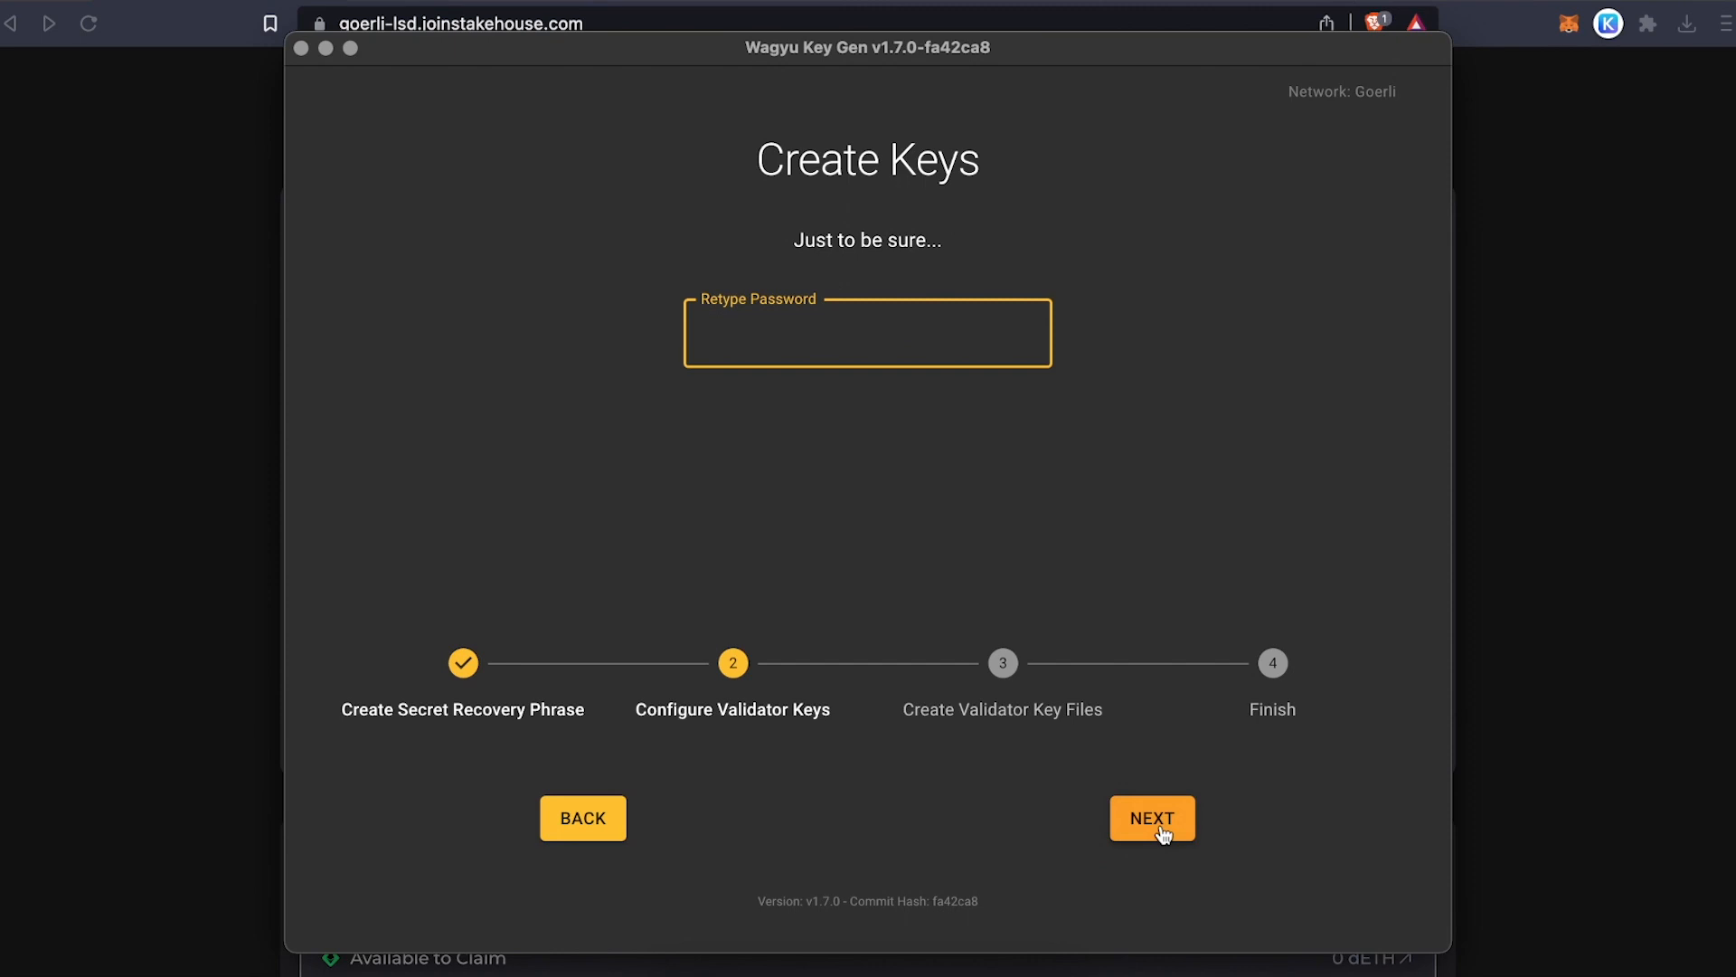
left_click(1151, 818)
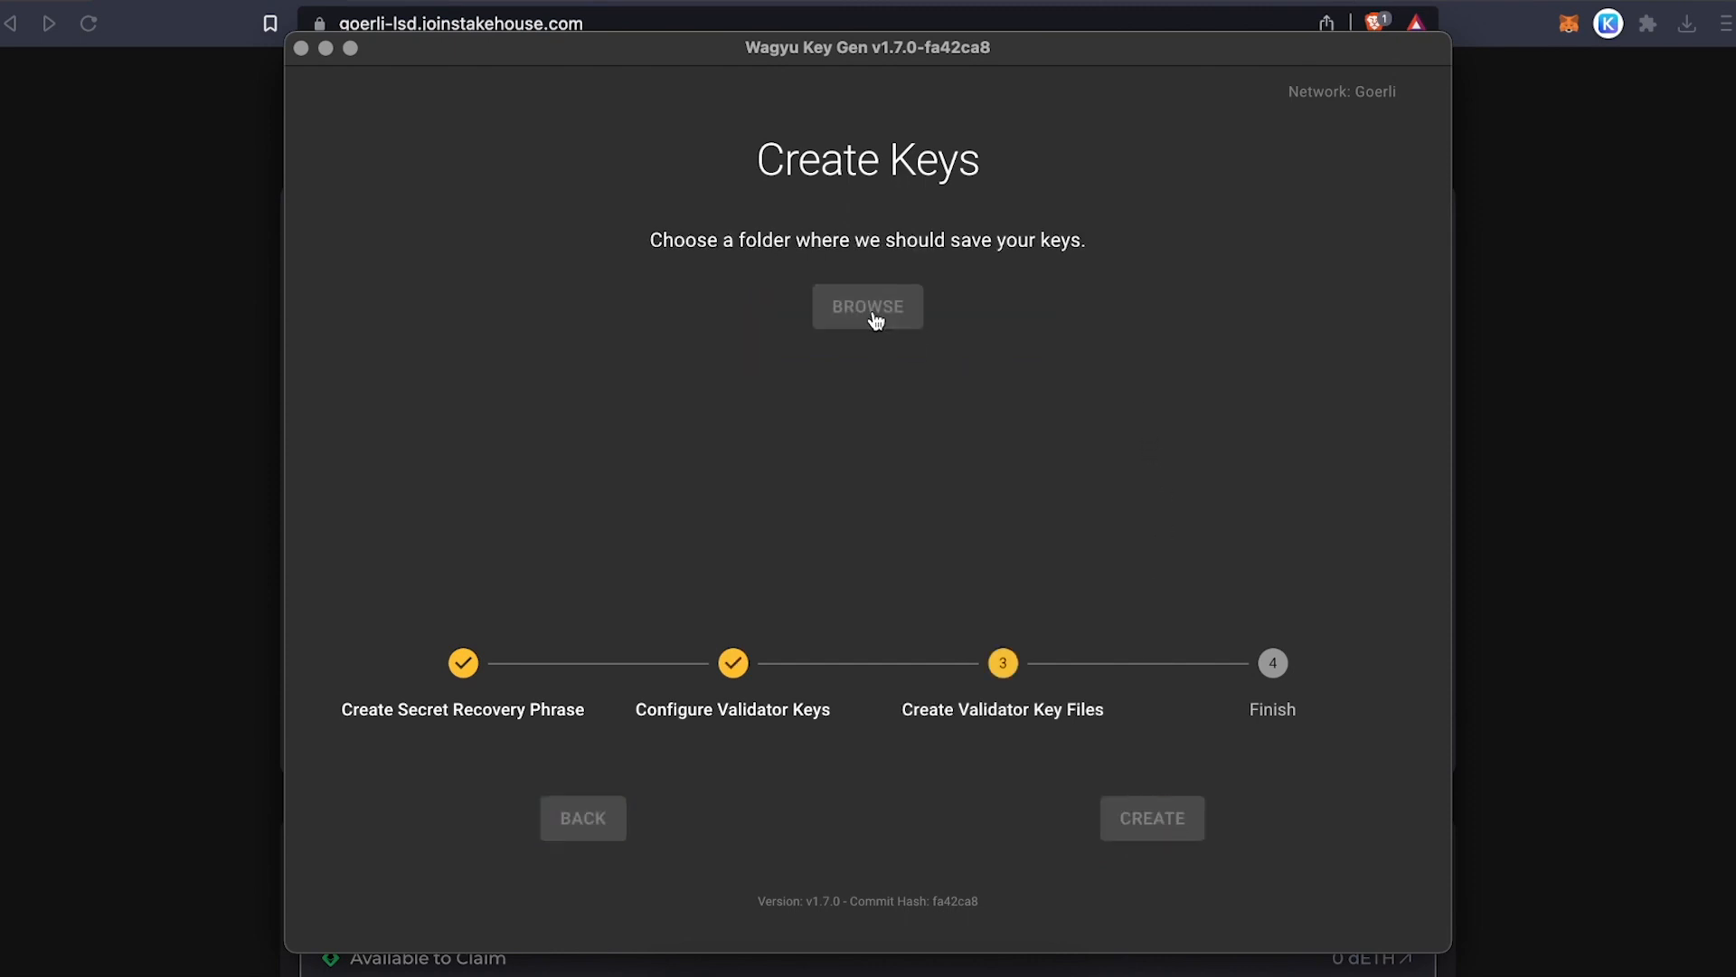
left_click(866, 308)
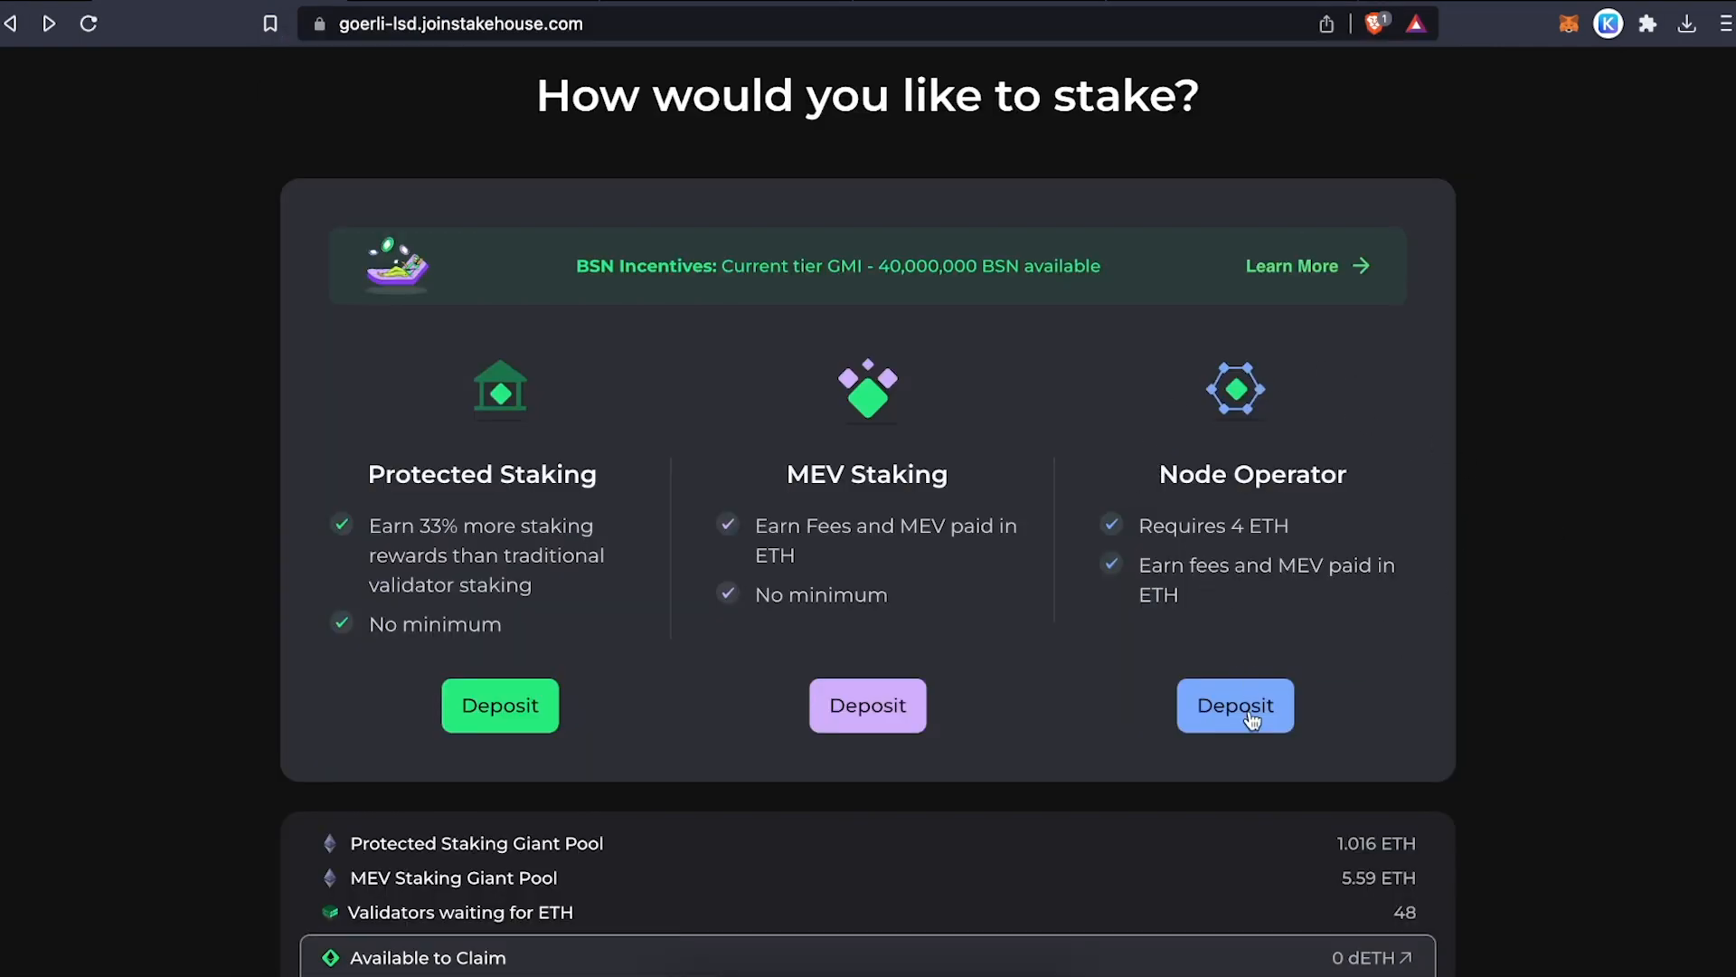
- Register as a node operator by uploading the deposit_data JSON file and confirming balance tracking
left_click(1236, 705)
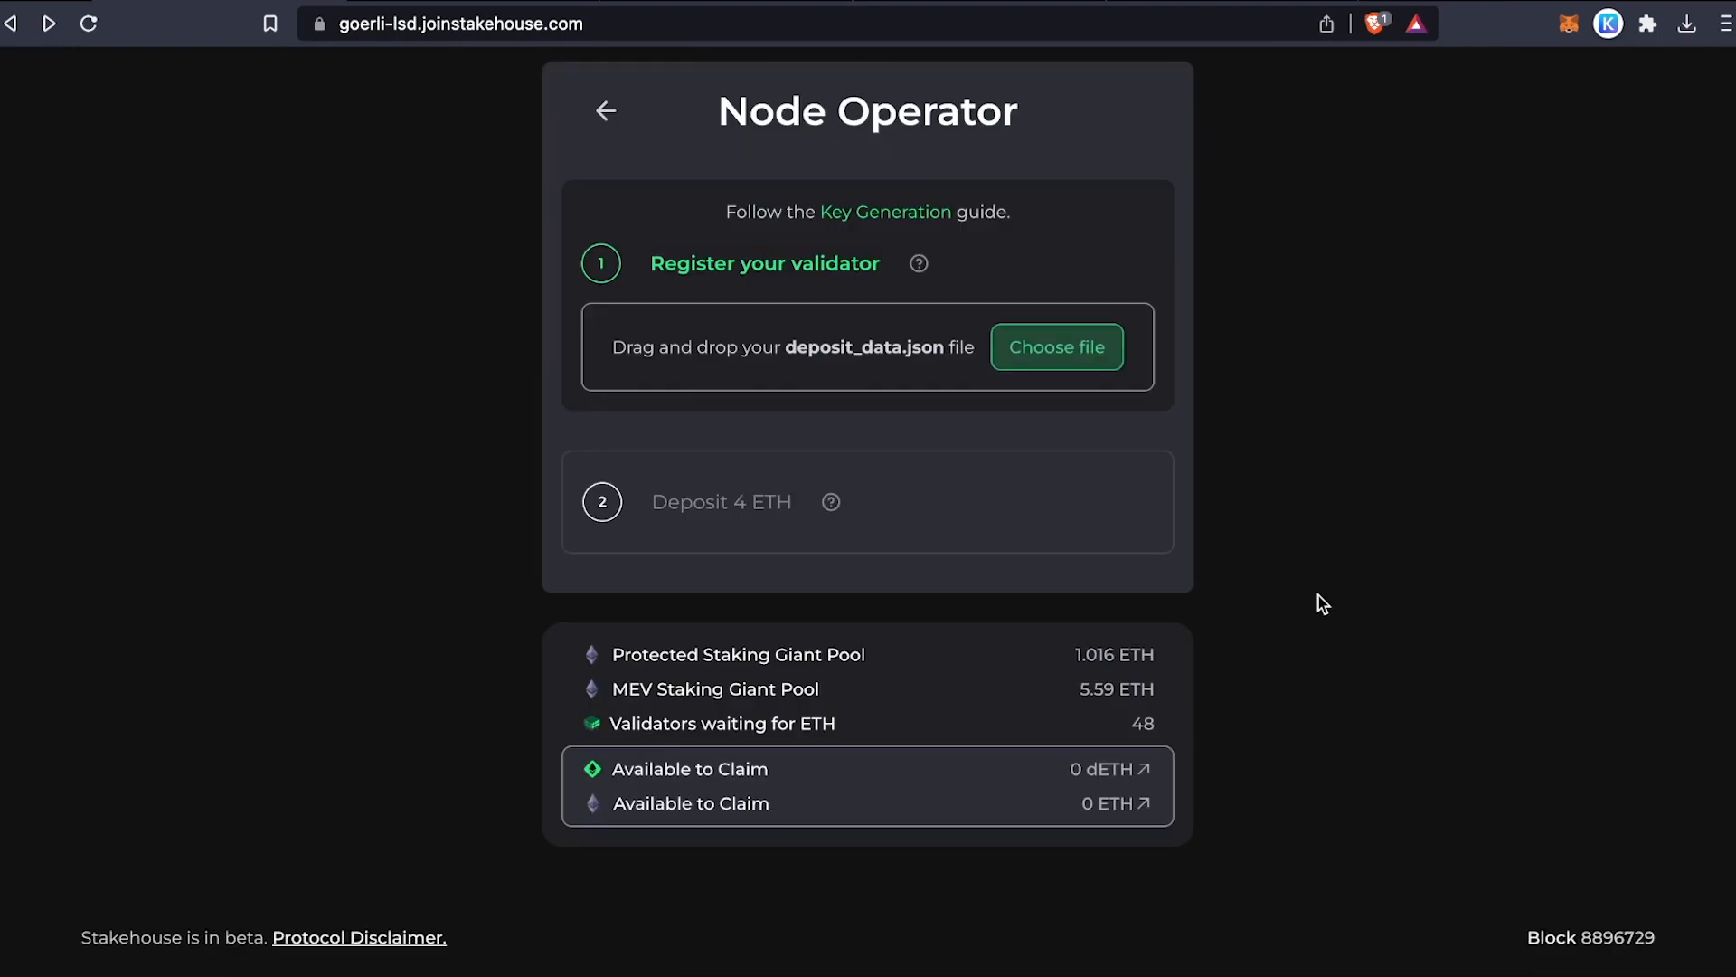
mouse_move(1288, 387)
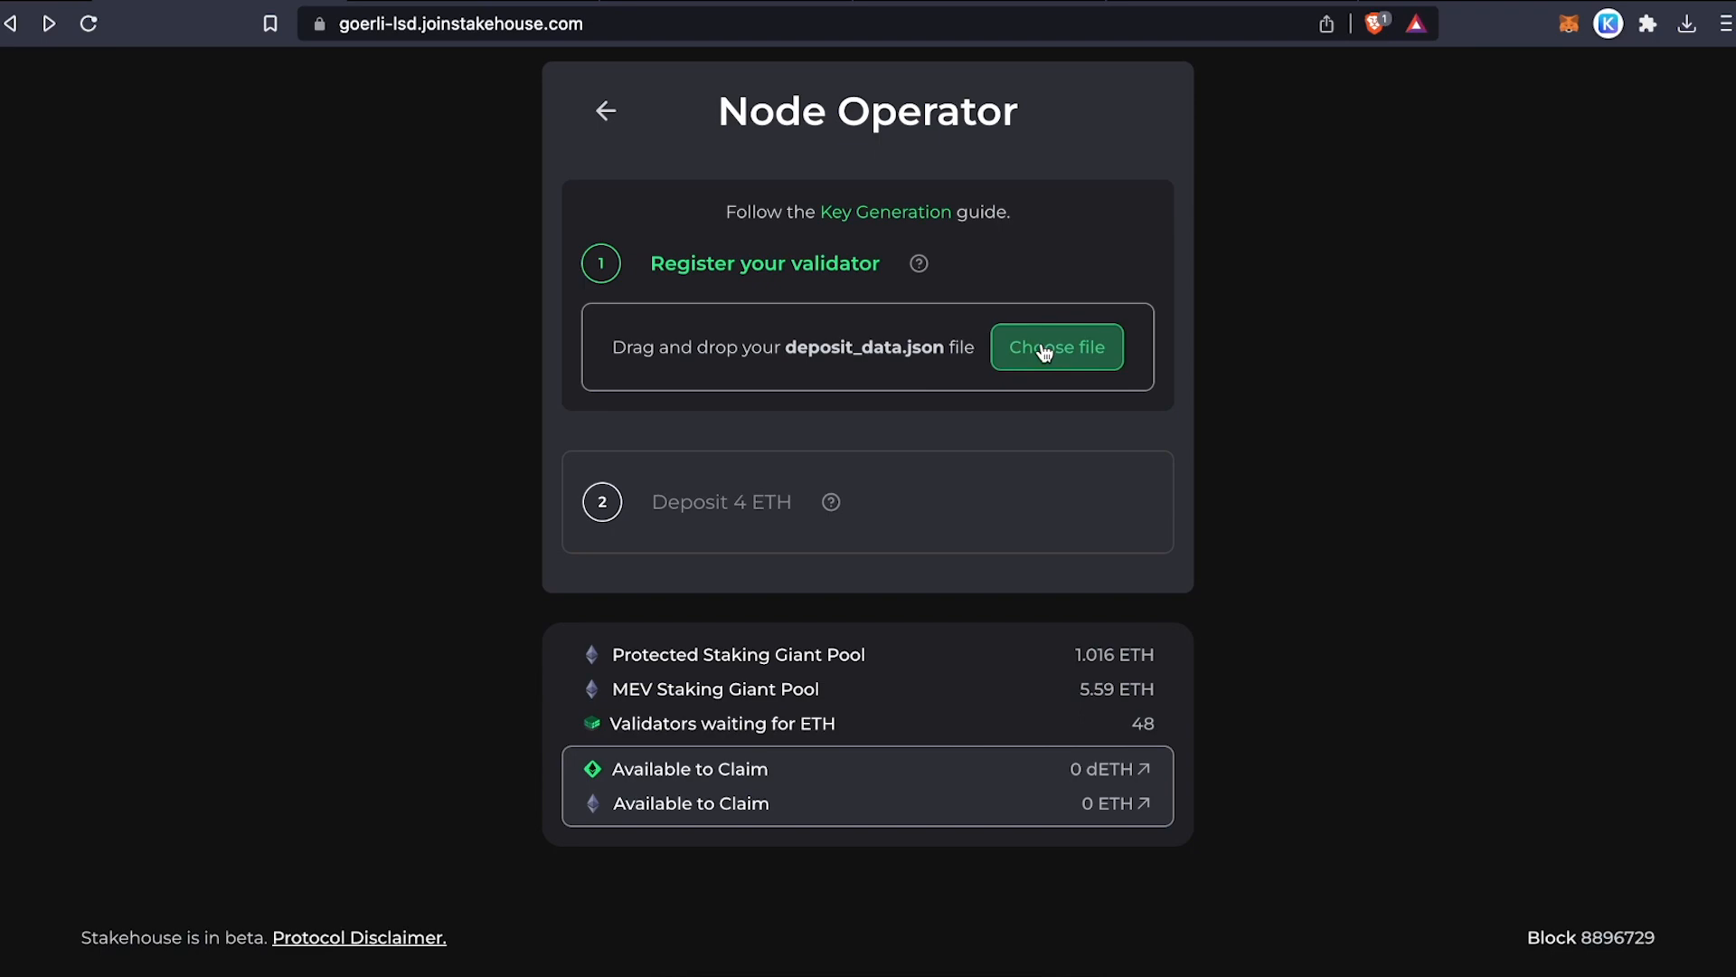
left_click(1055, 347)
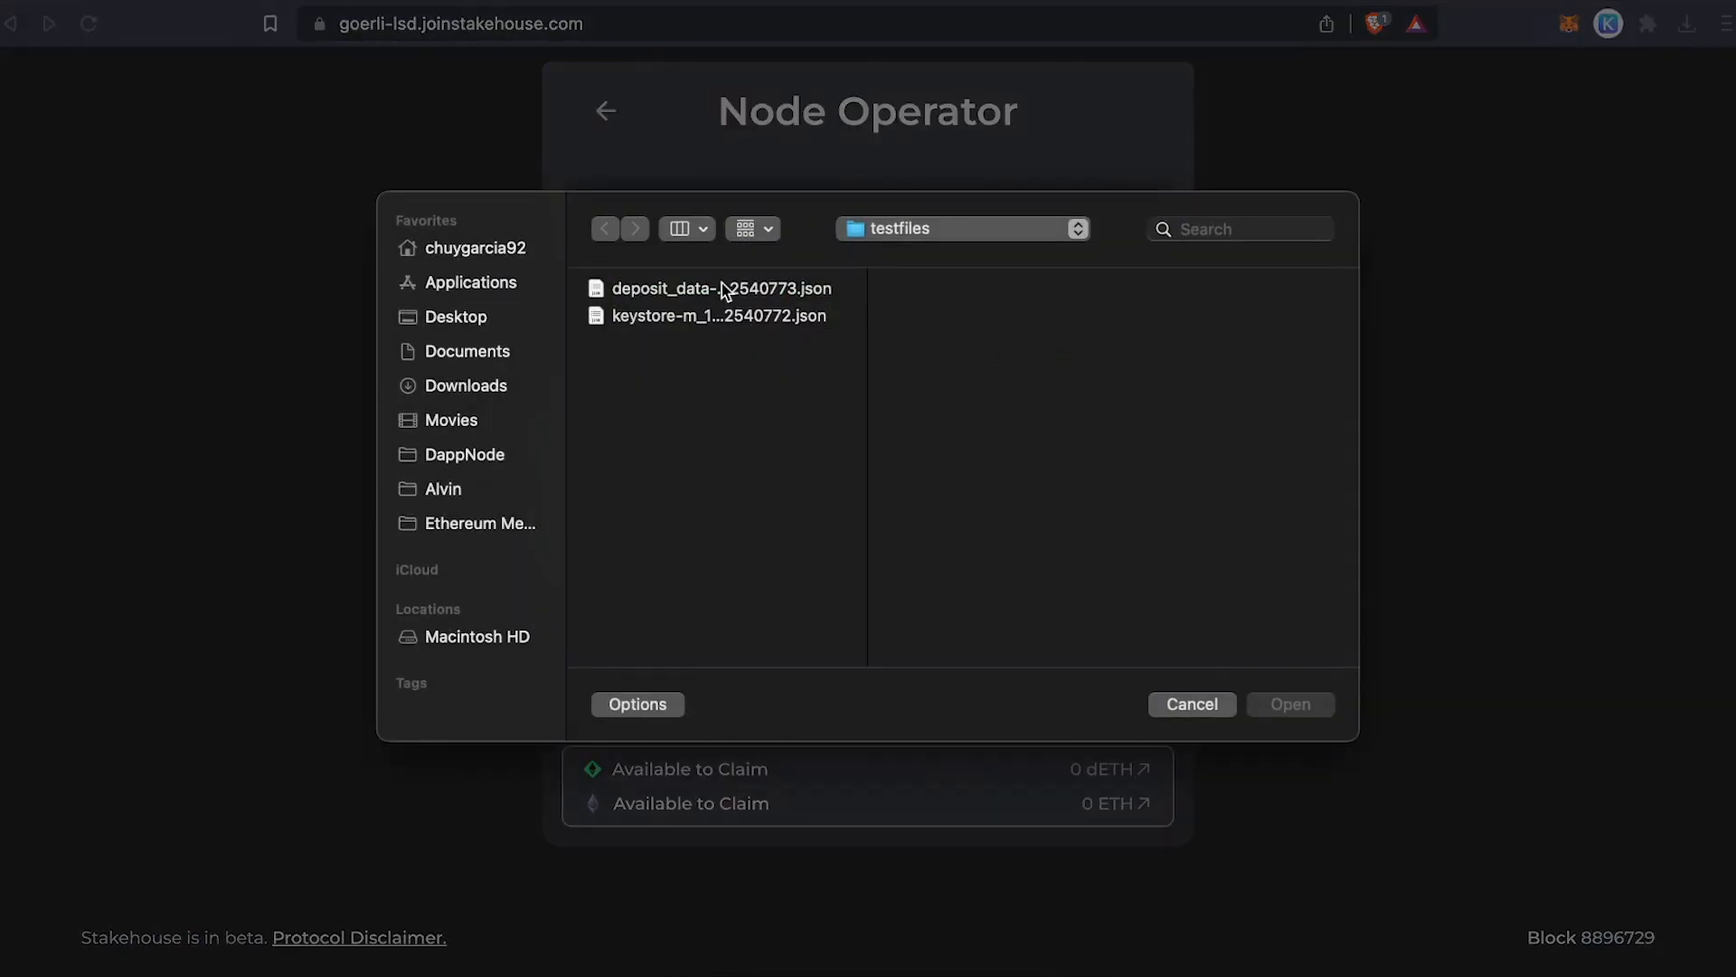
left_click(719, 288)
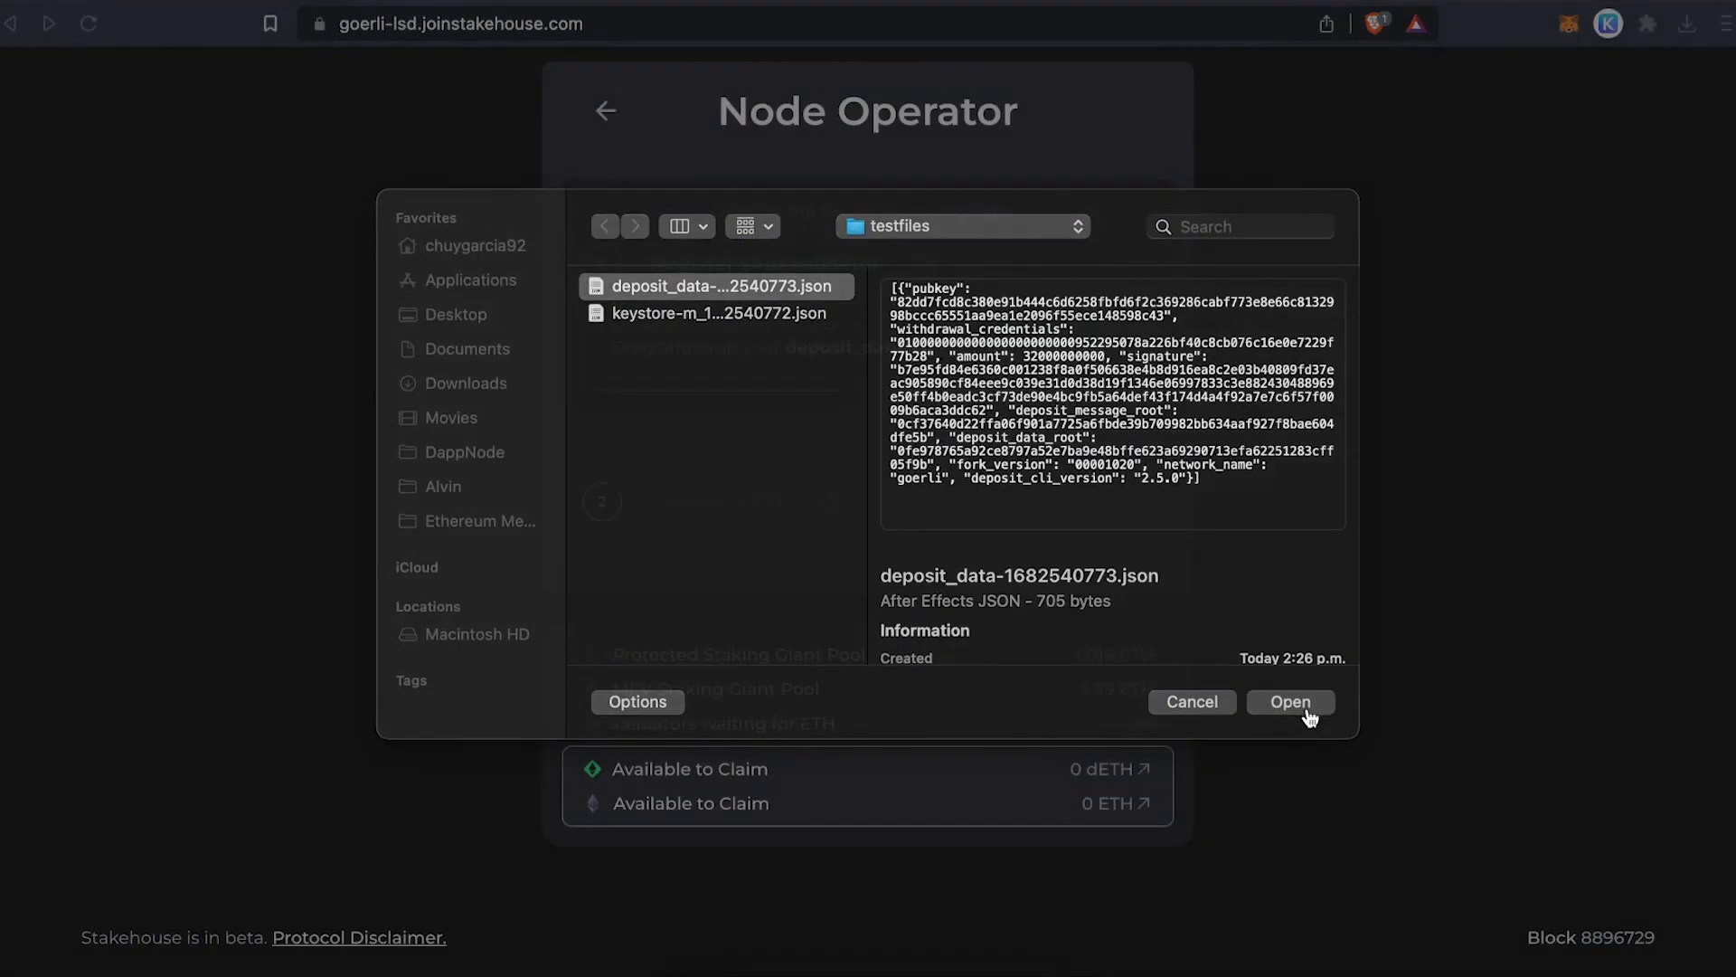
left_click(1289, 701)
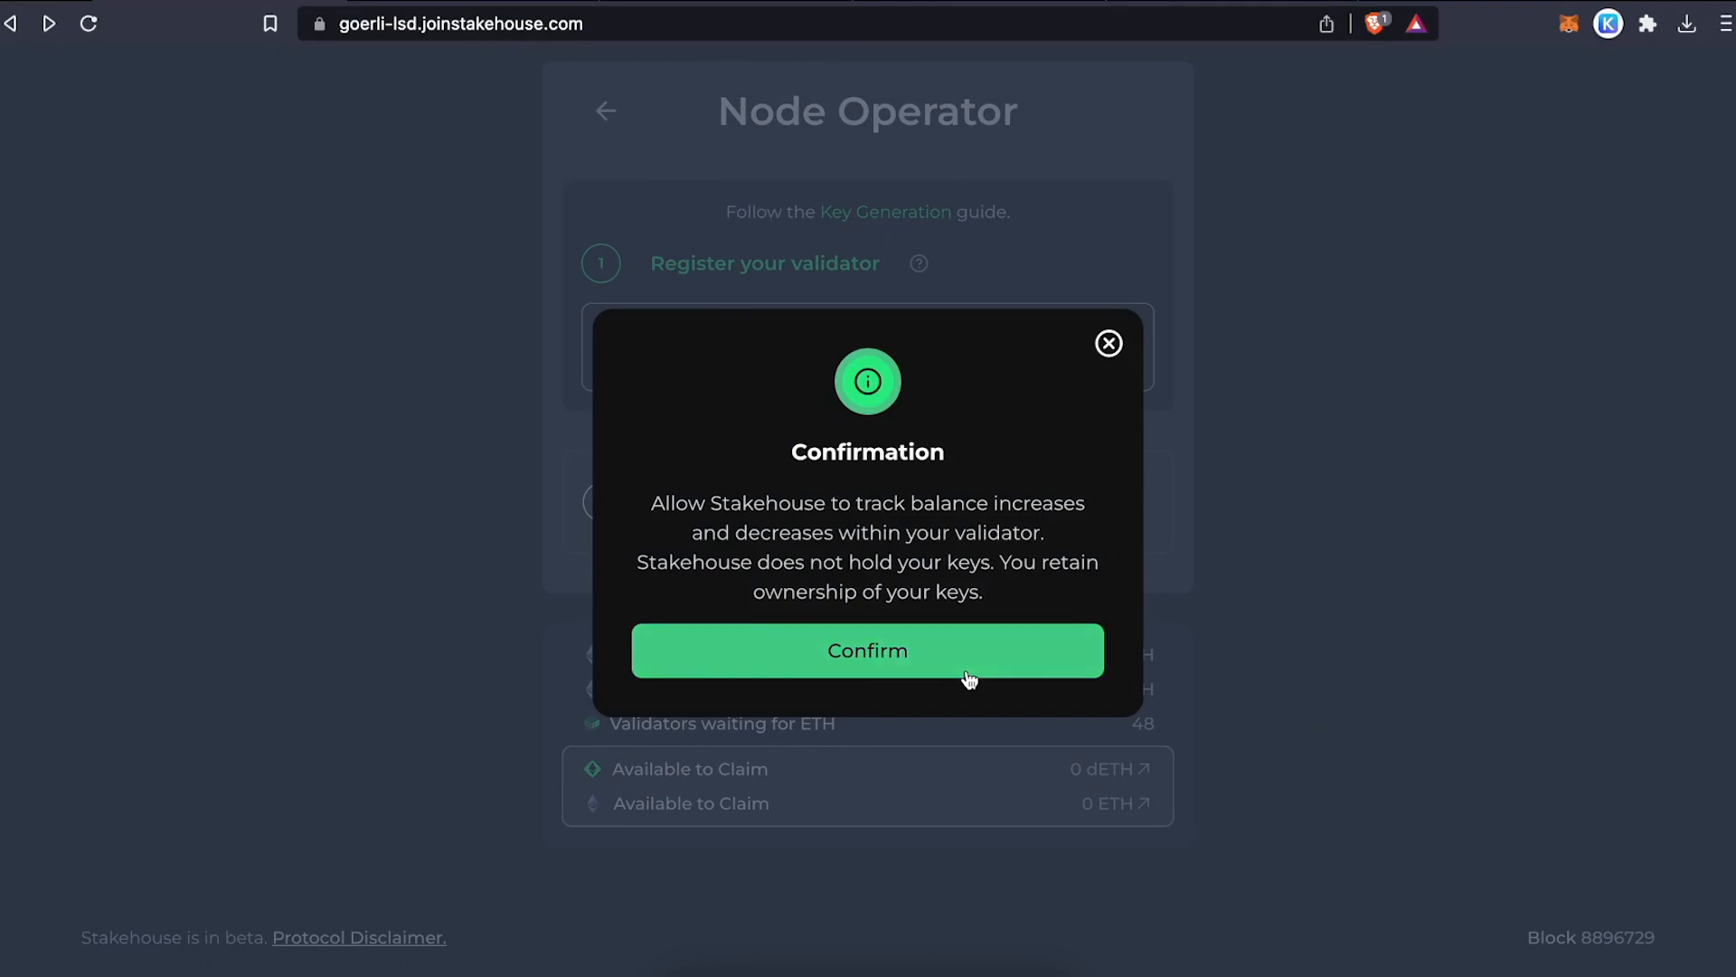
left_click(867, 650)
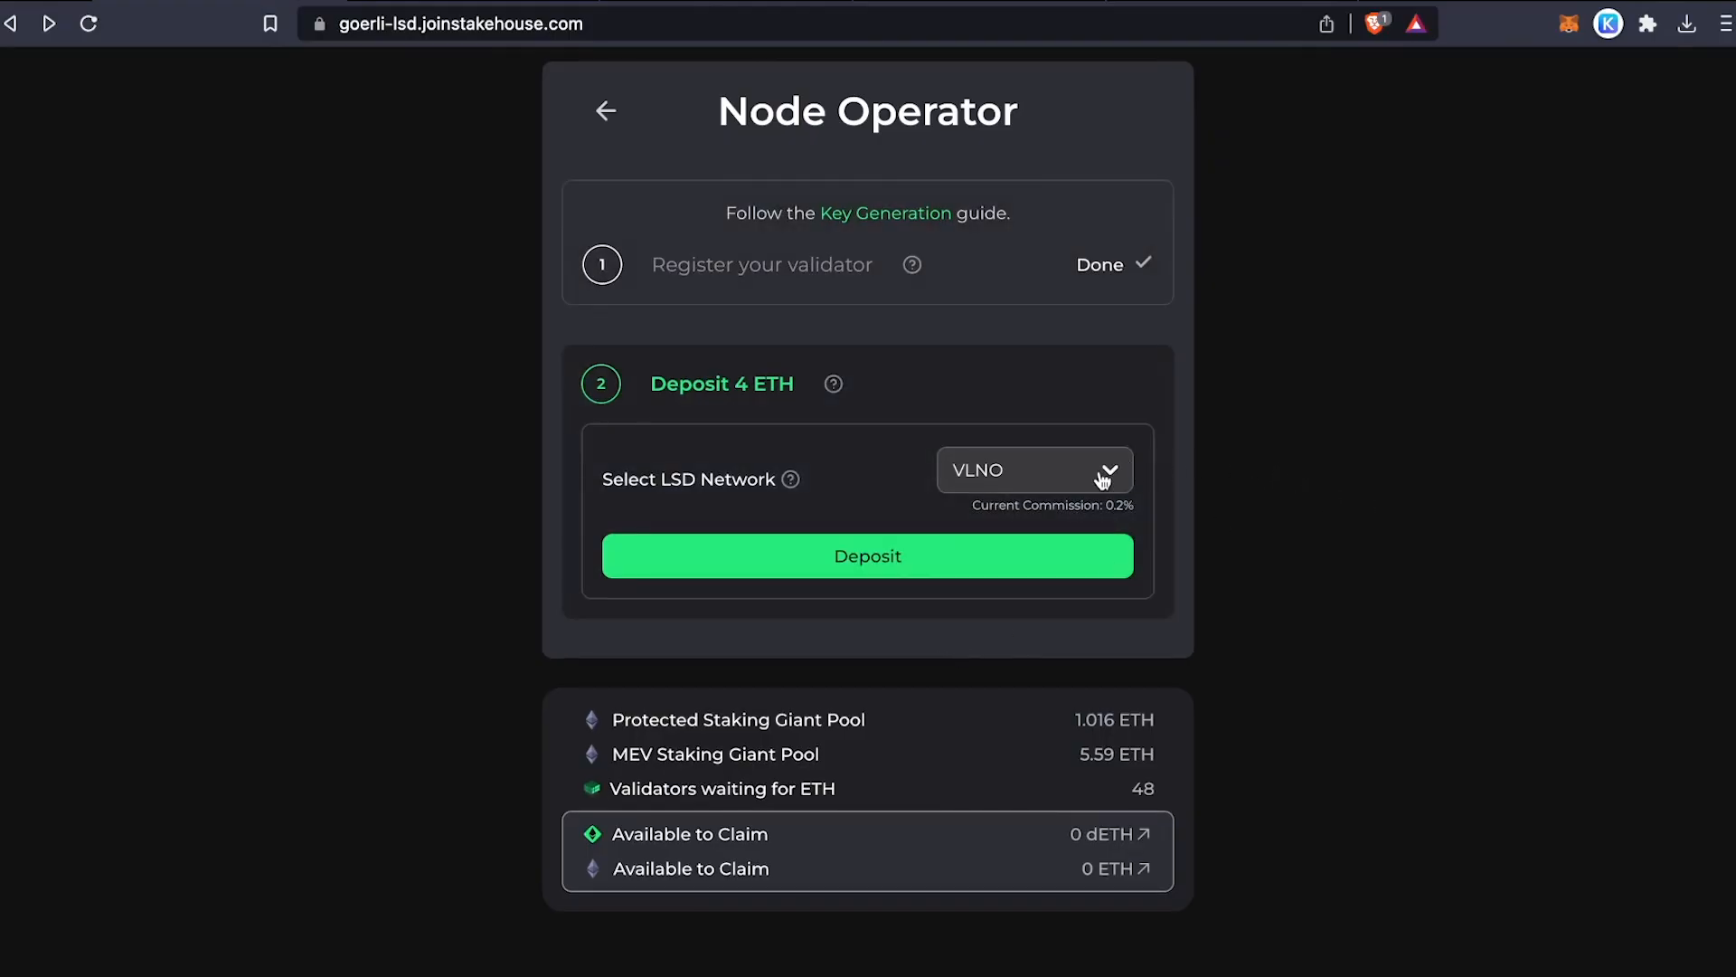
- Deposit 4 ETH for the validator and approve the MetaMask transaction
type("dn")
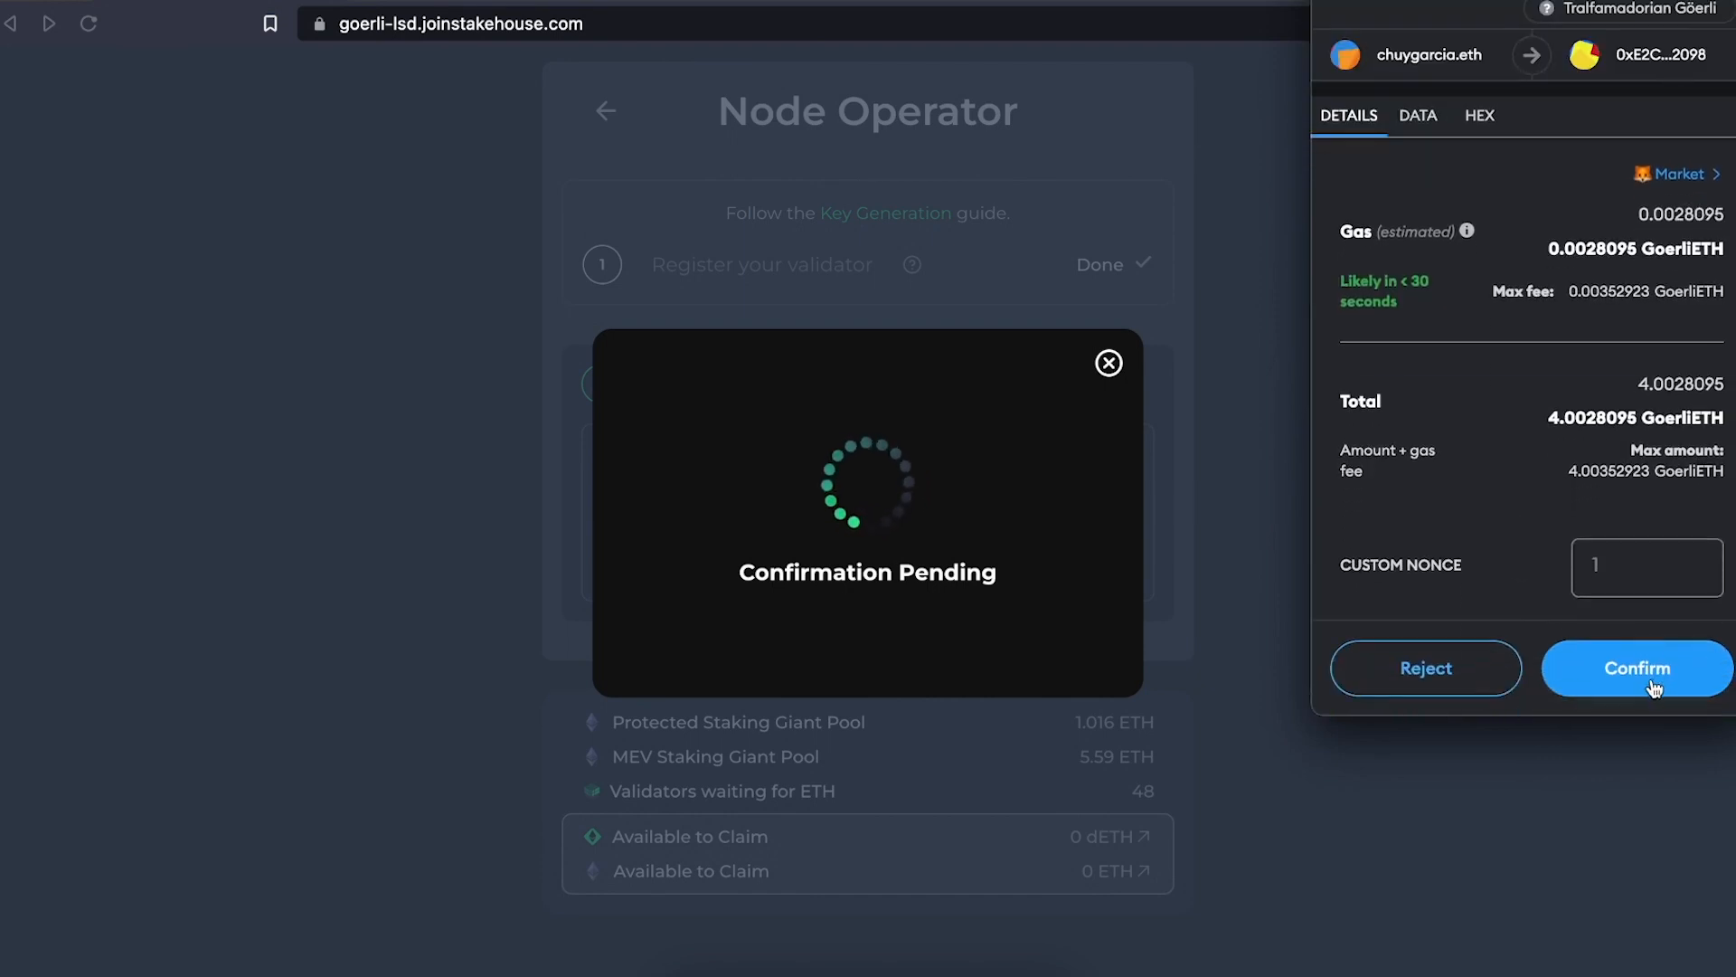
left_click(1635, 667)
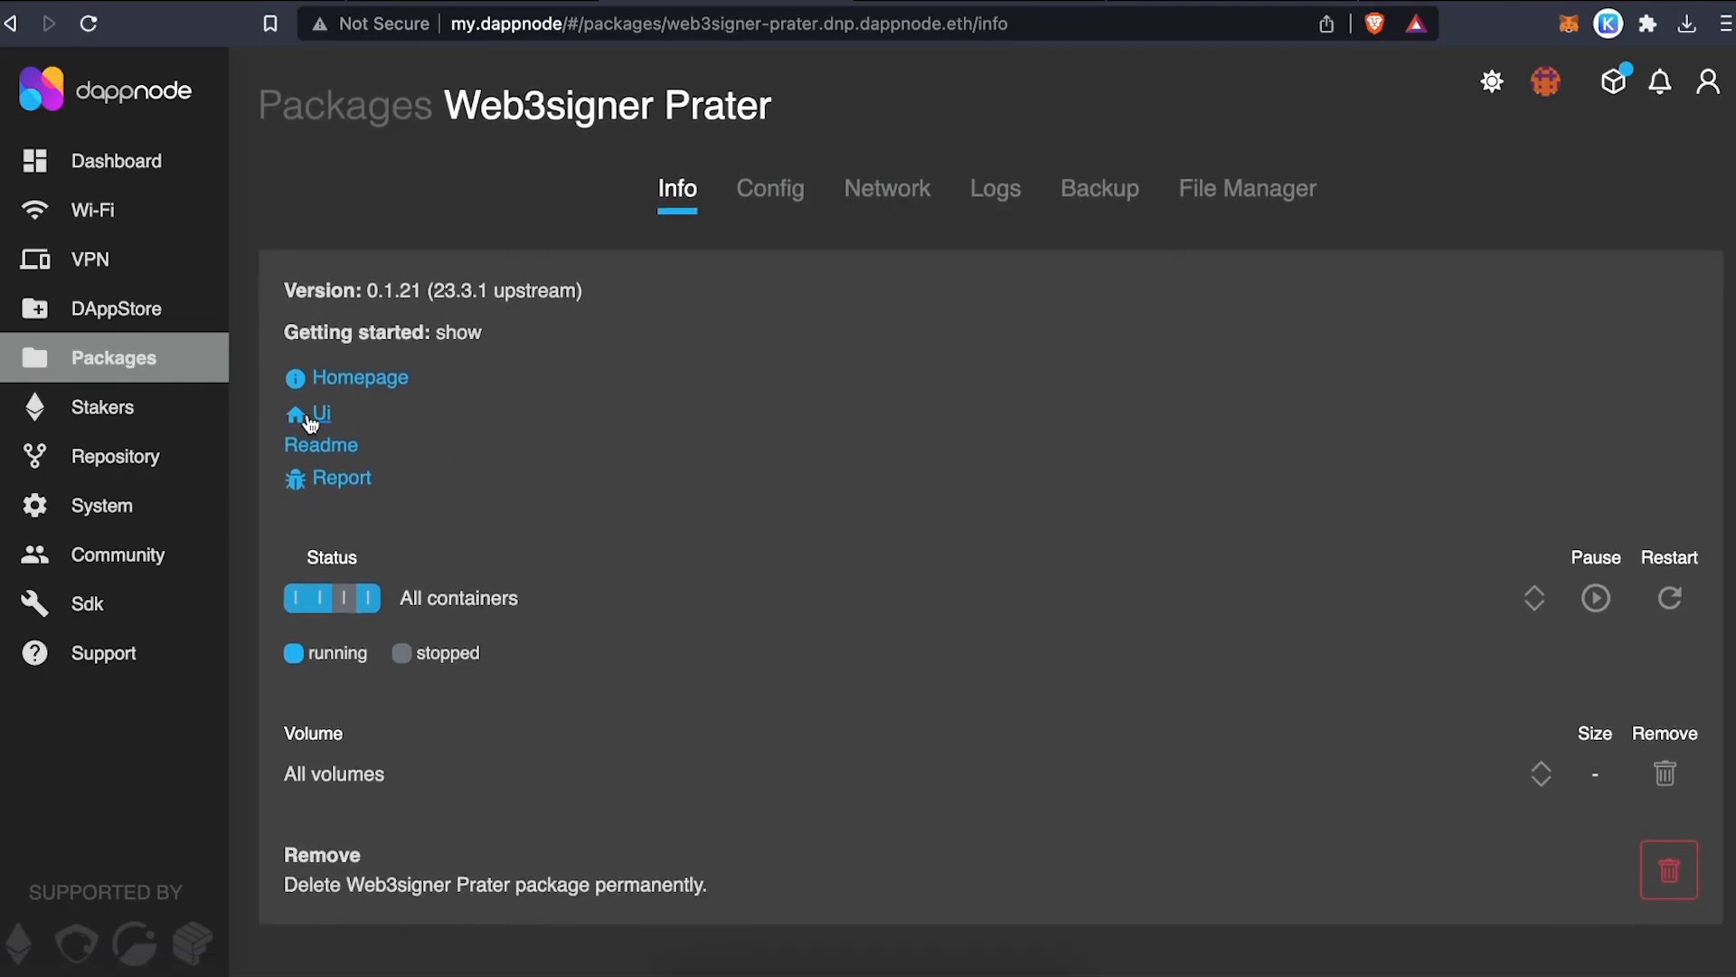
- In Staking Brain from the Web3signer package, start an import with the keystore JSON file
left_click(322, 413)
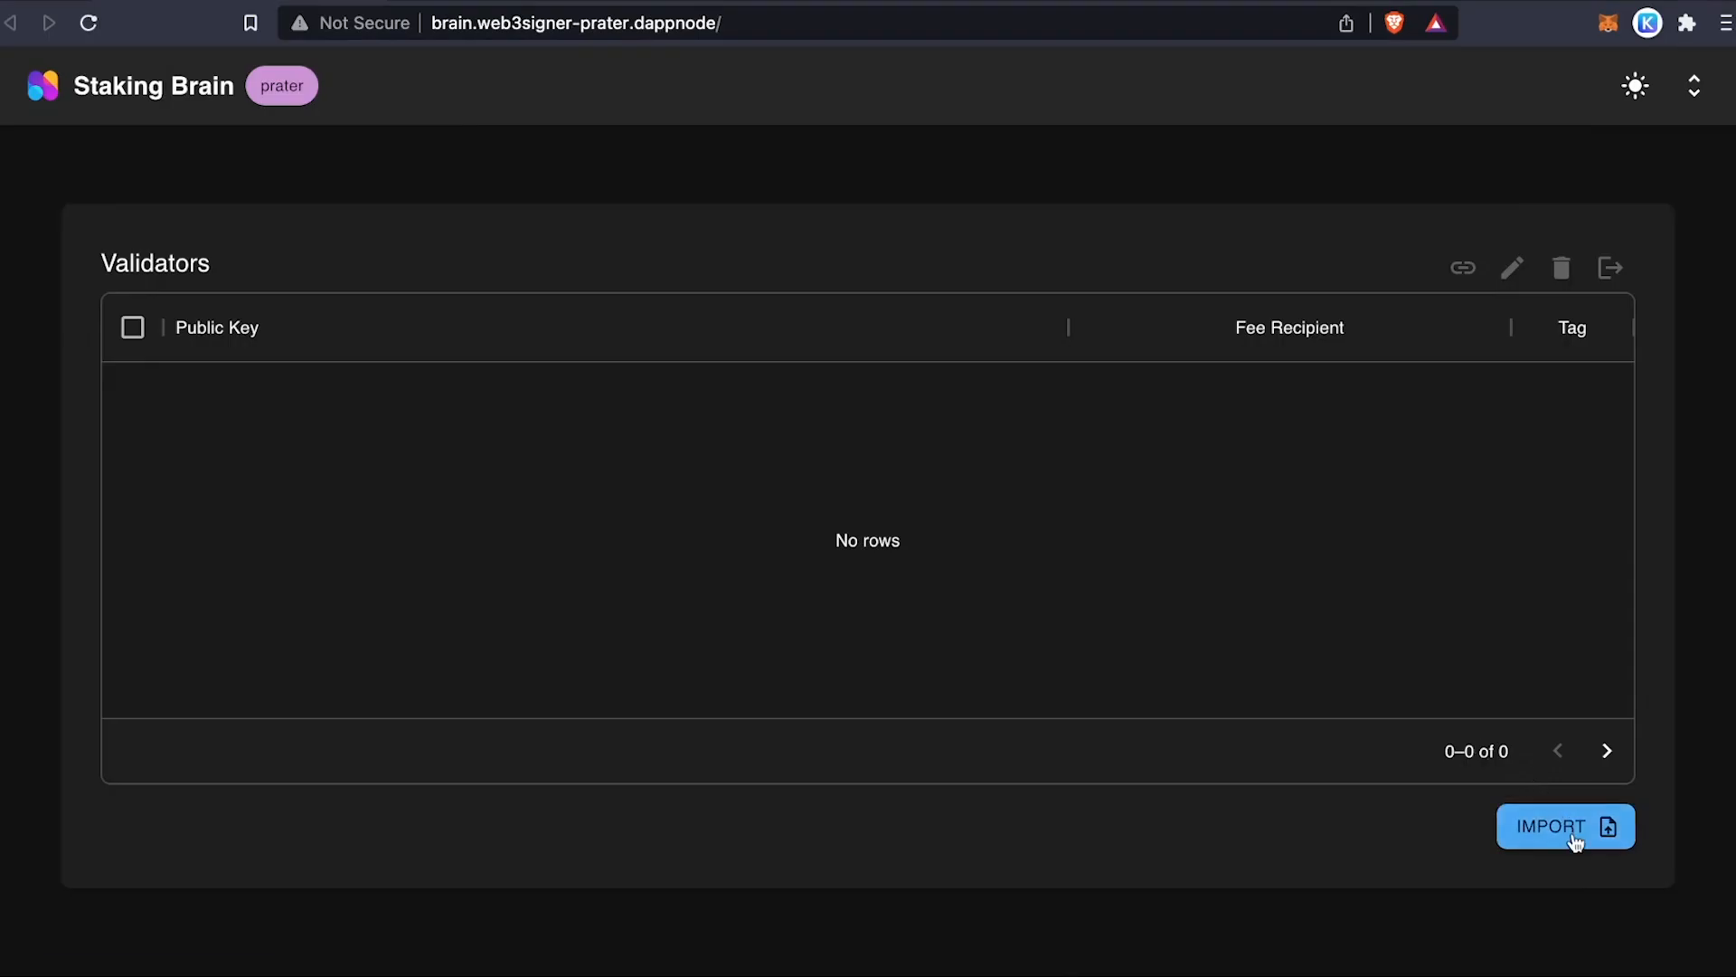
left_click(1564, 826)
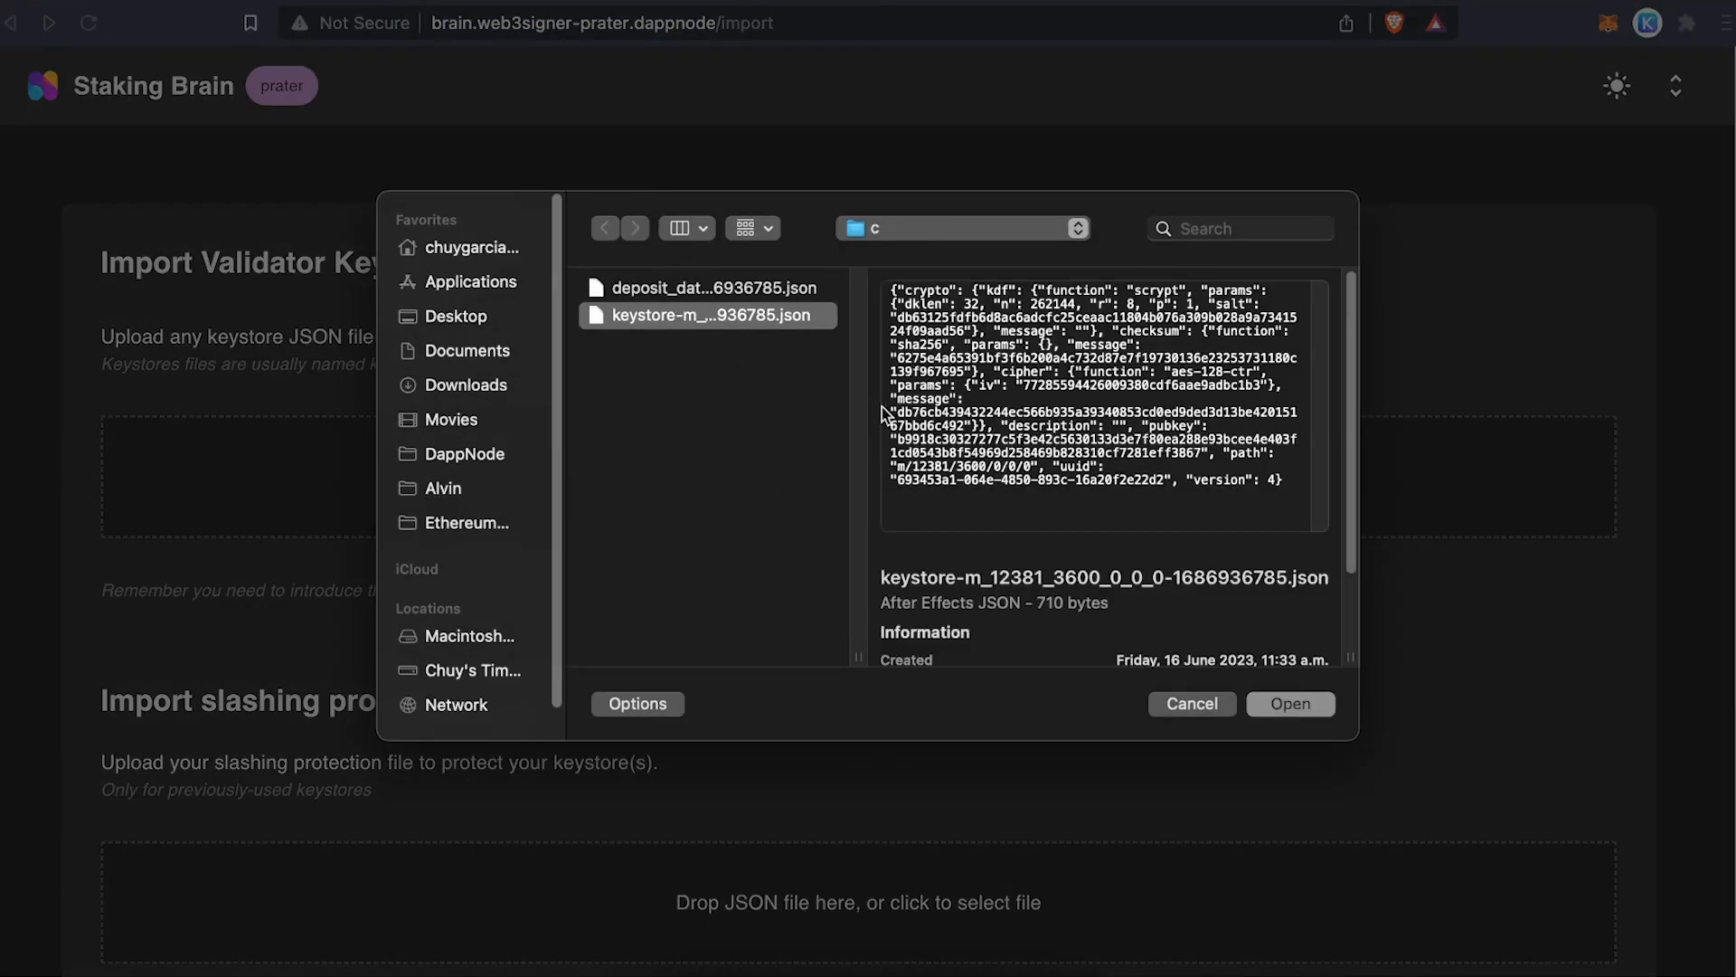
left_click(1289, 704)
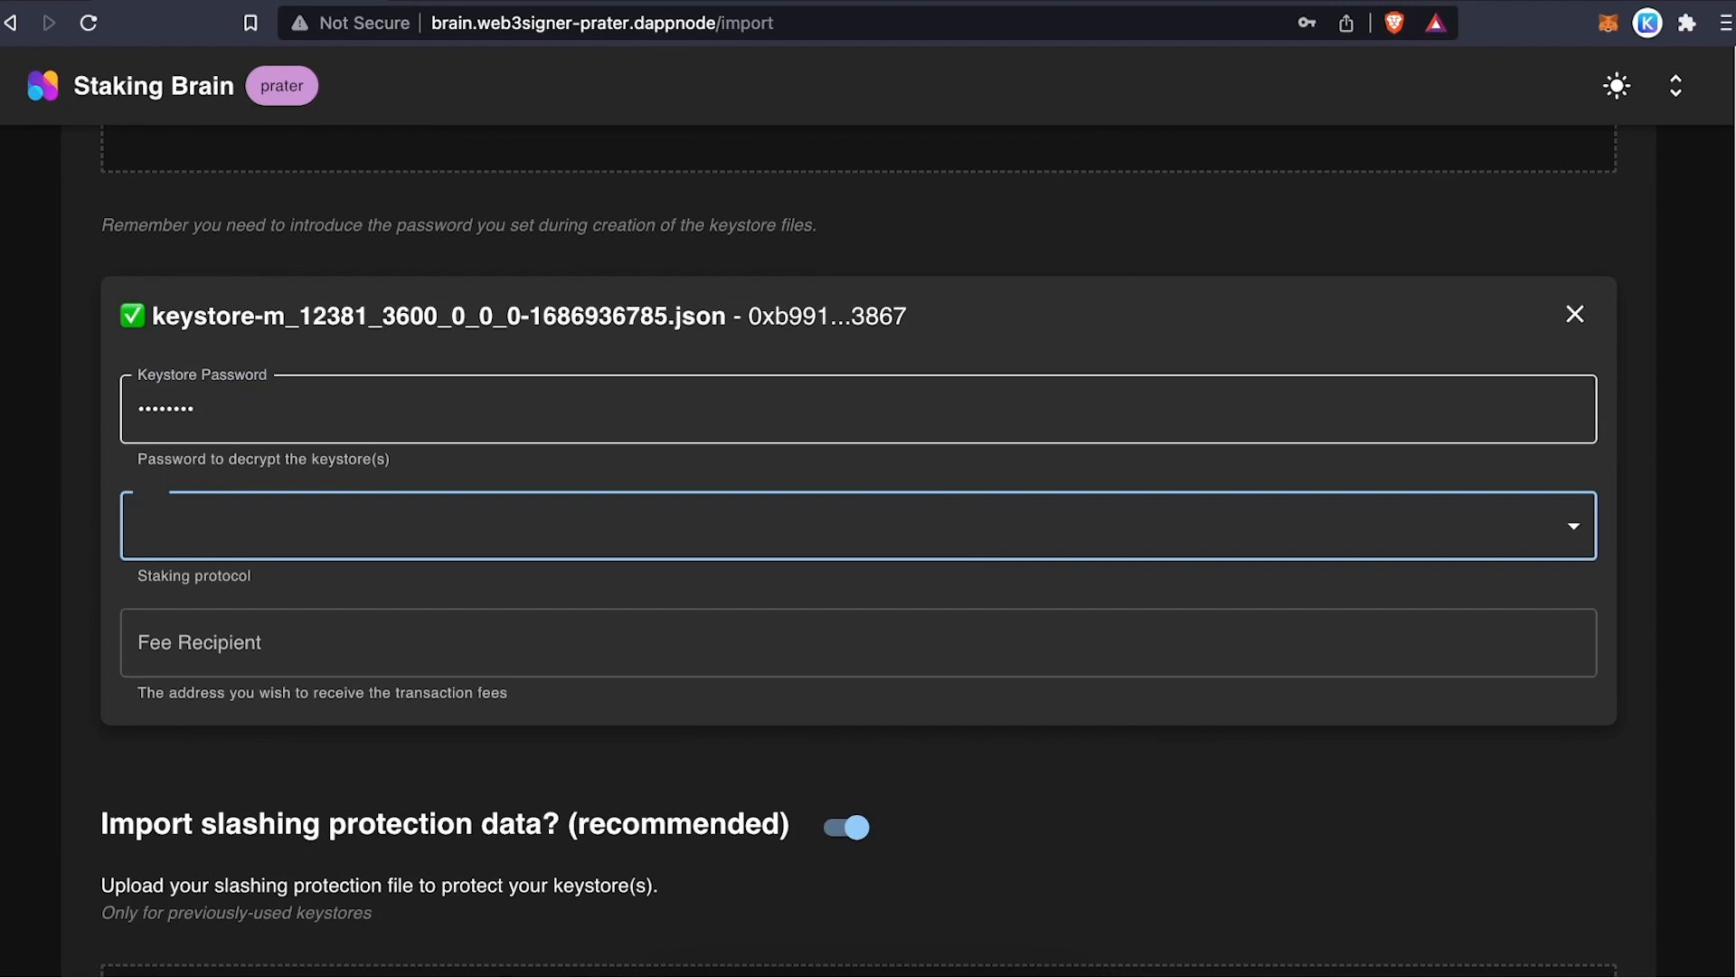
- Set the protocol to StakeHouse, skip slashing protection data, and submit the keystore
left_click(852, 525)
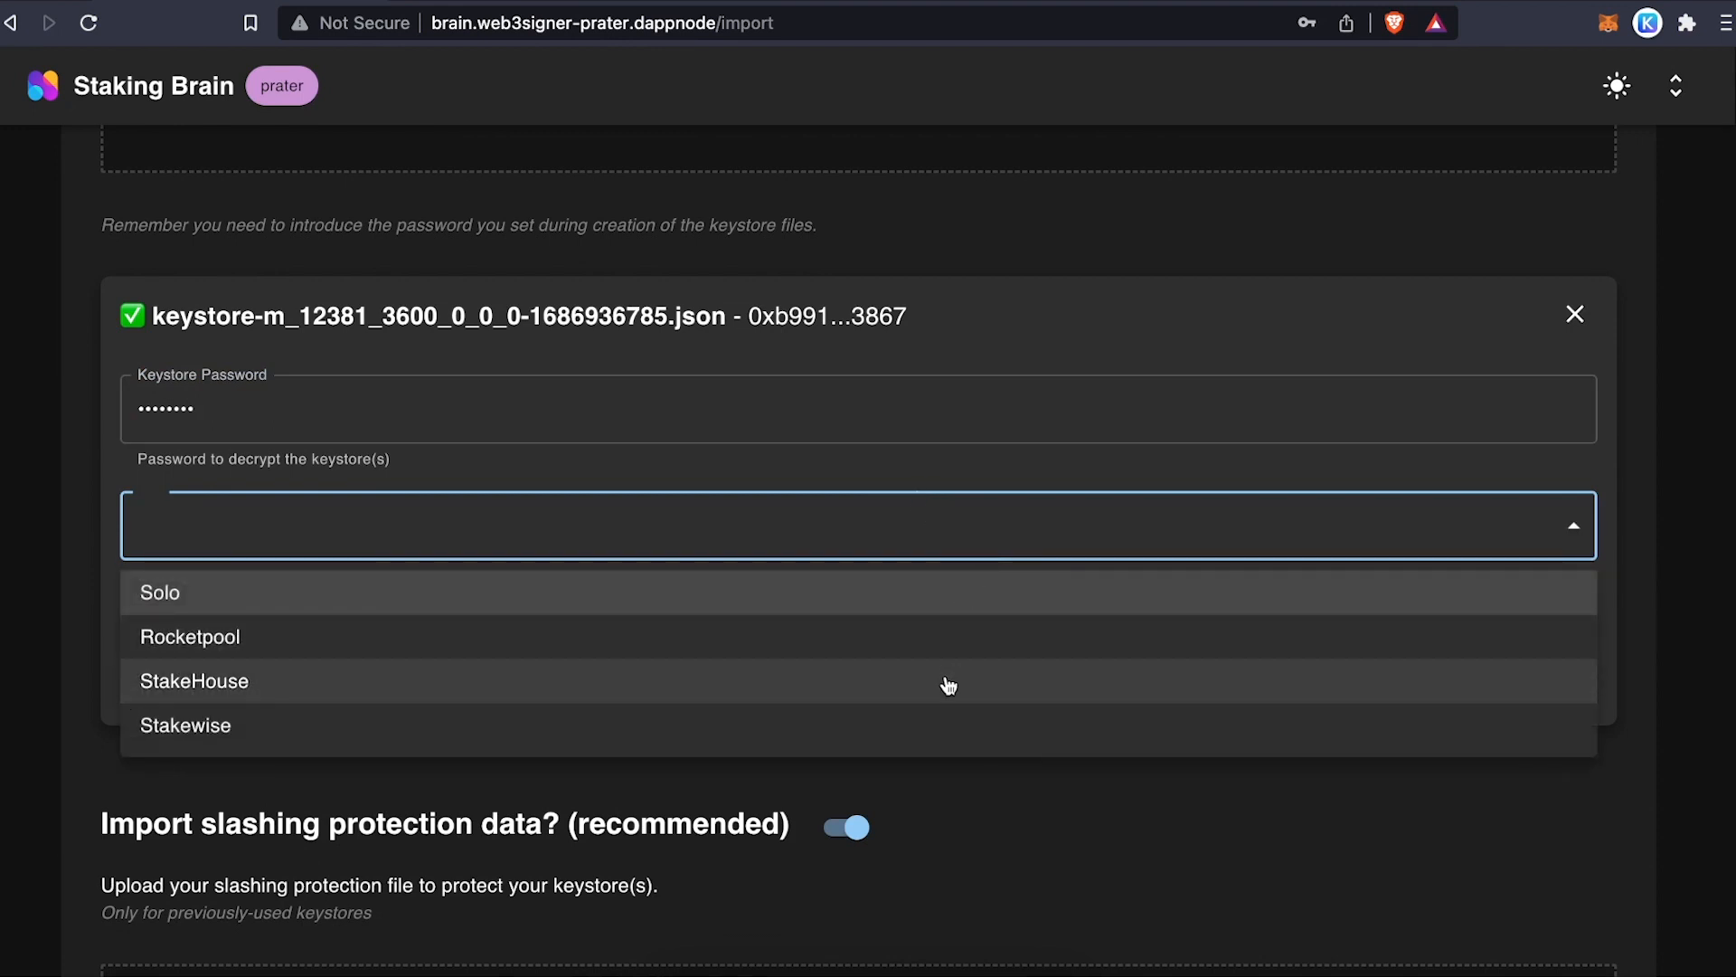
left_click(196, 680)
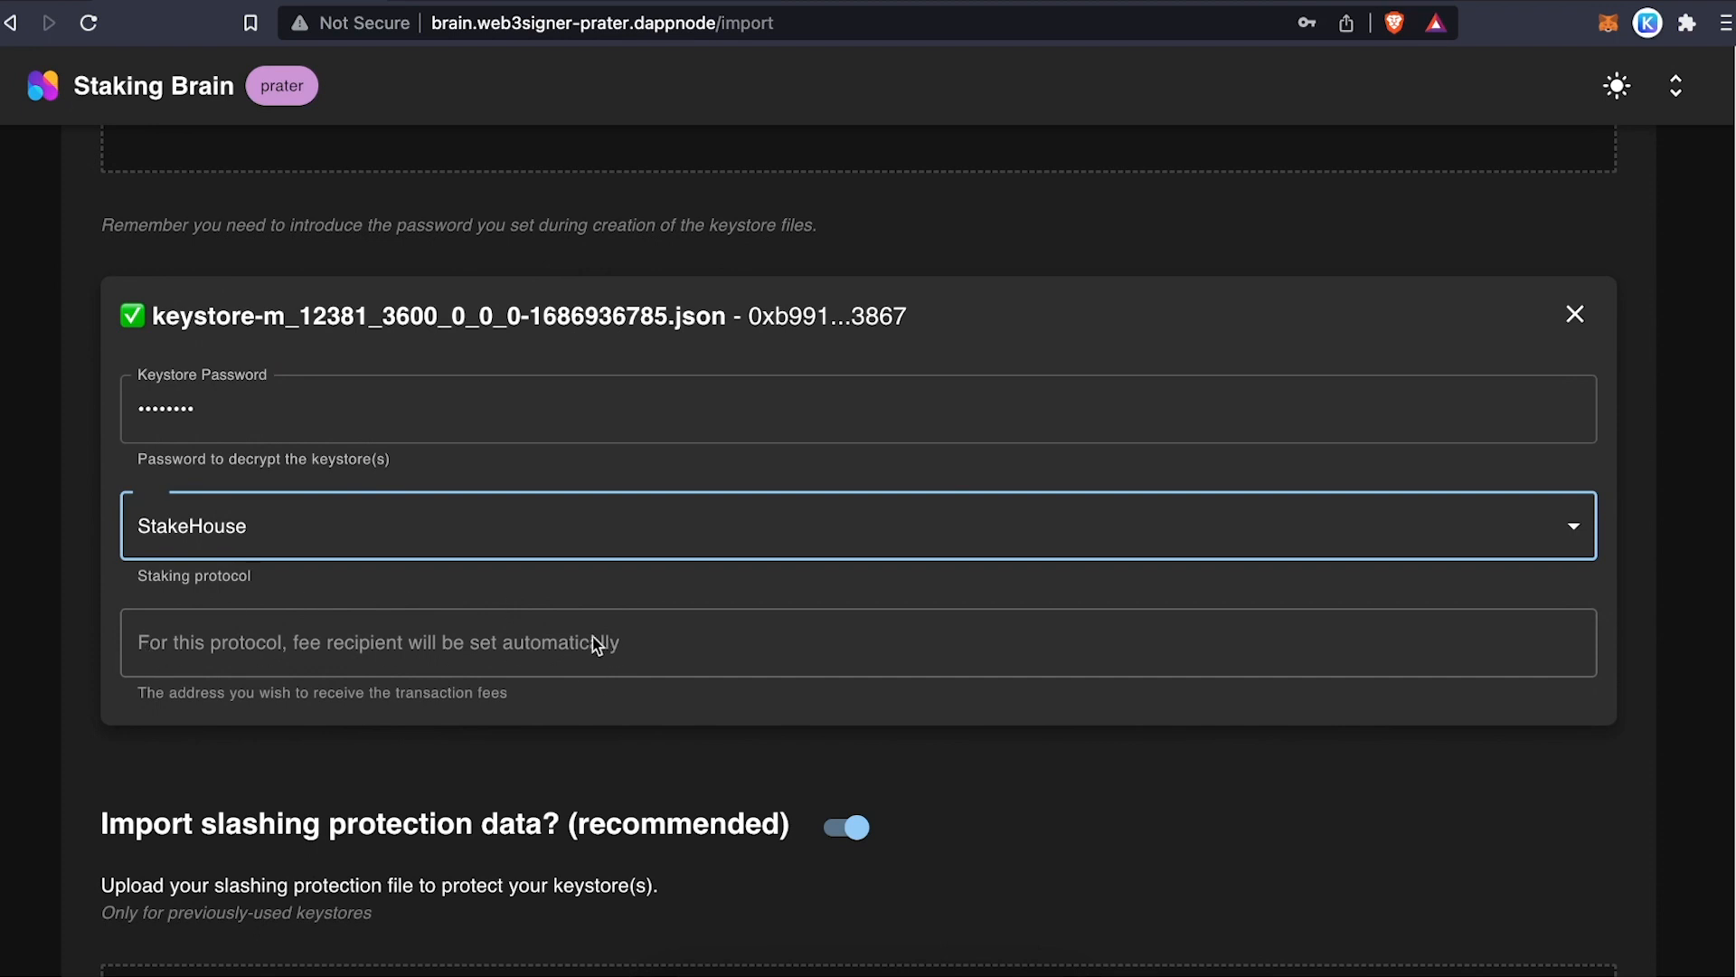
left_click(845, 826)
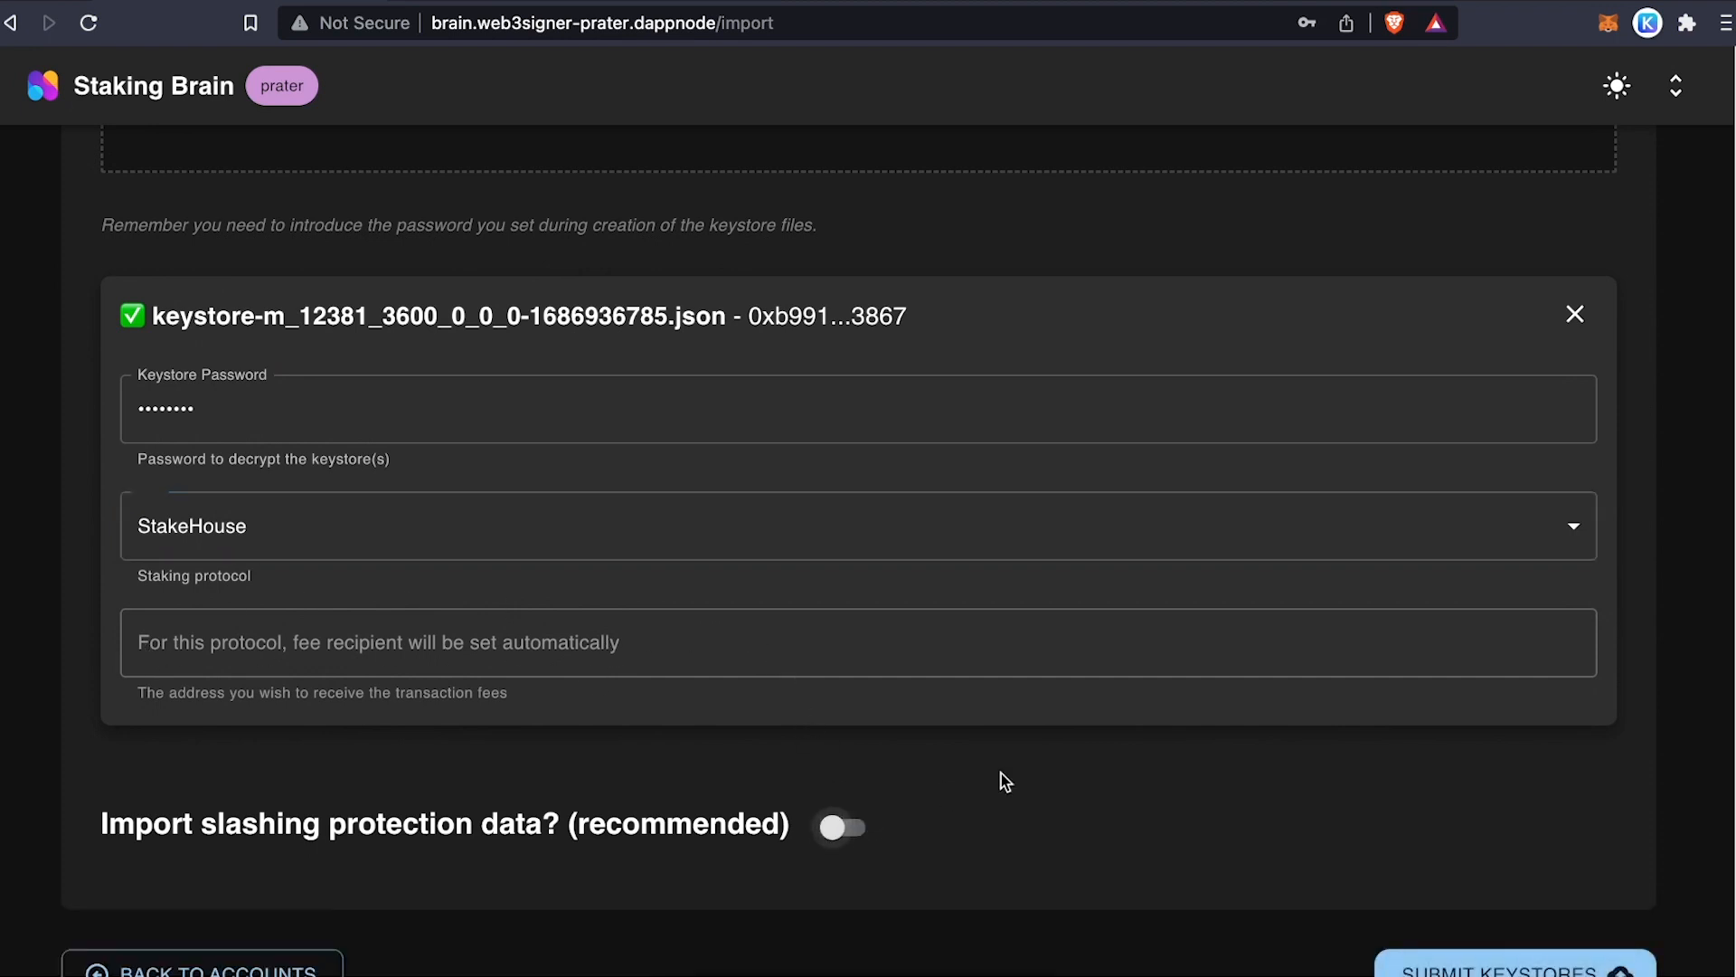
left_click(1512, 973)
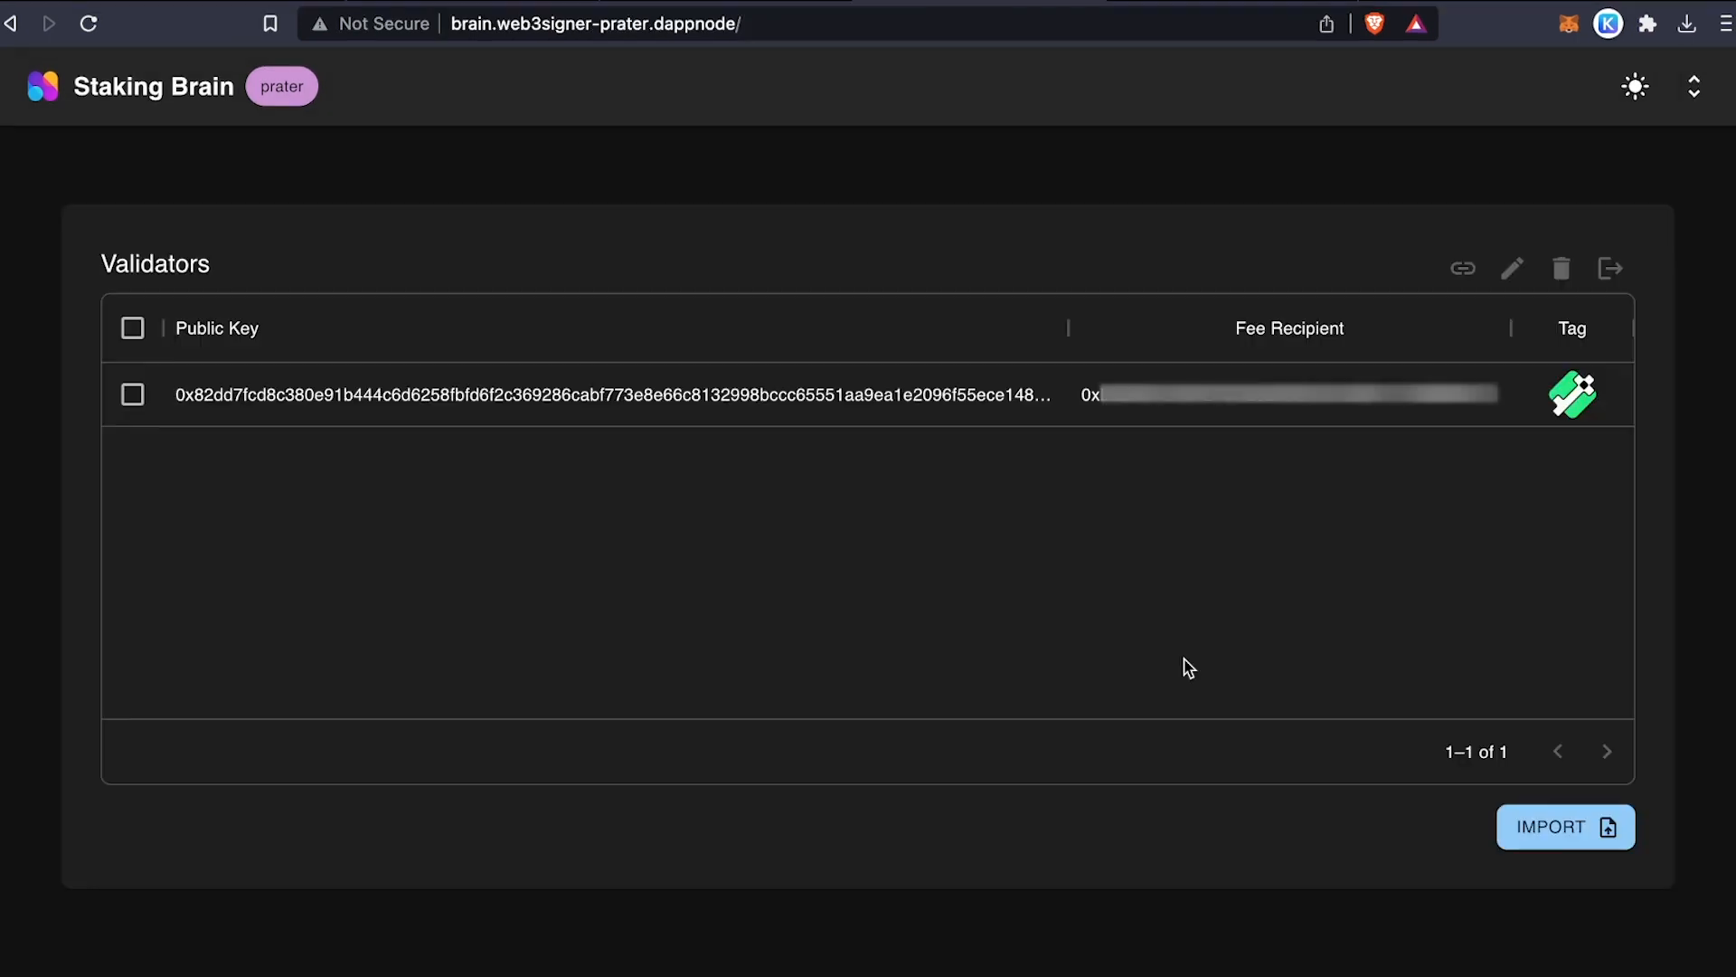
mouse_move(1255, 651)
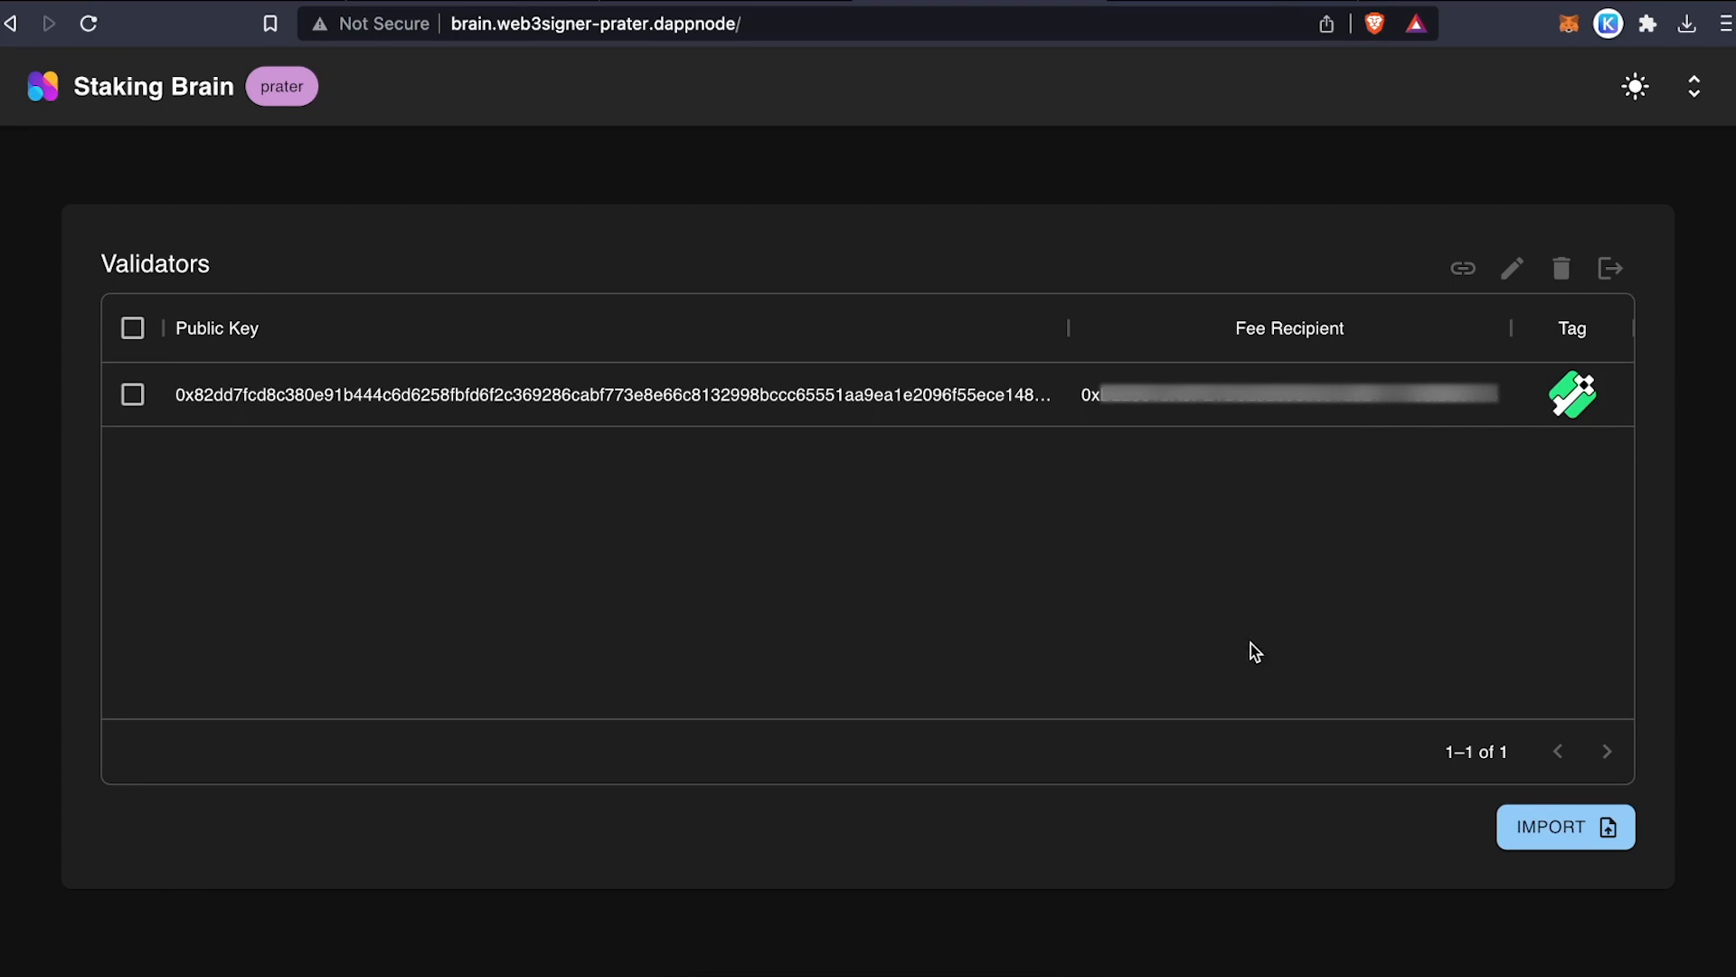
mouse_move(1572, 395)
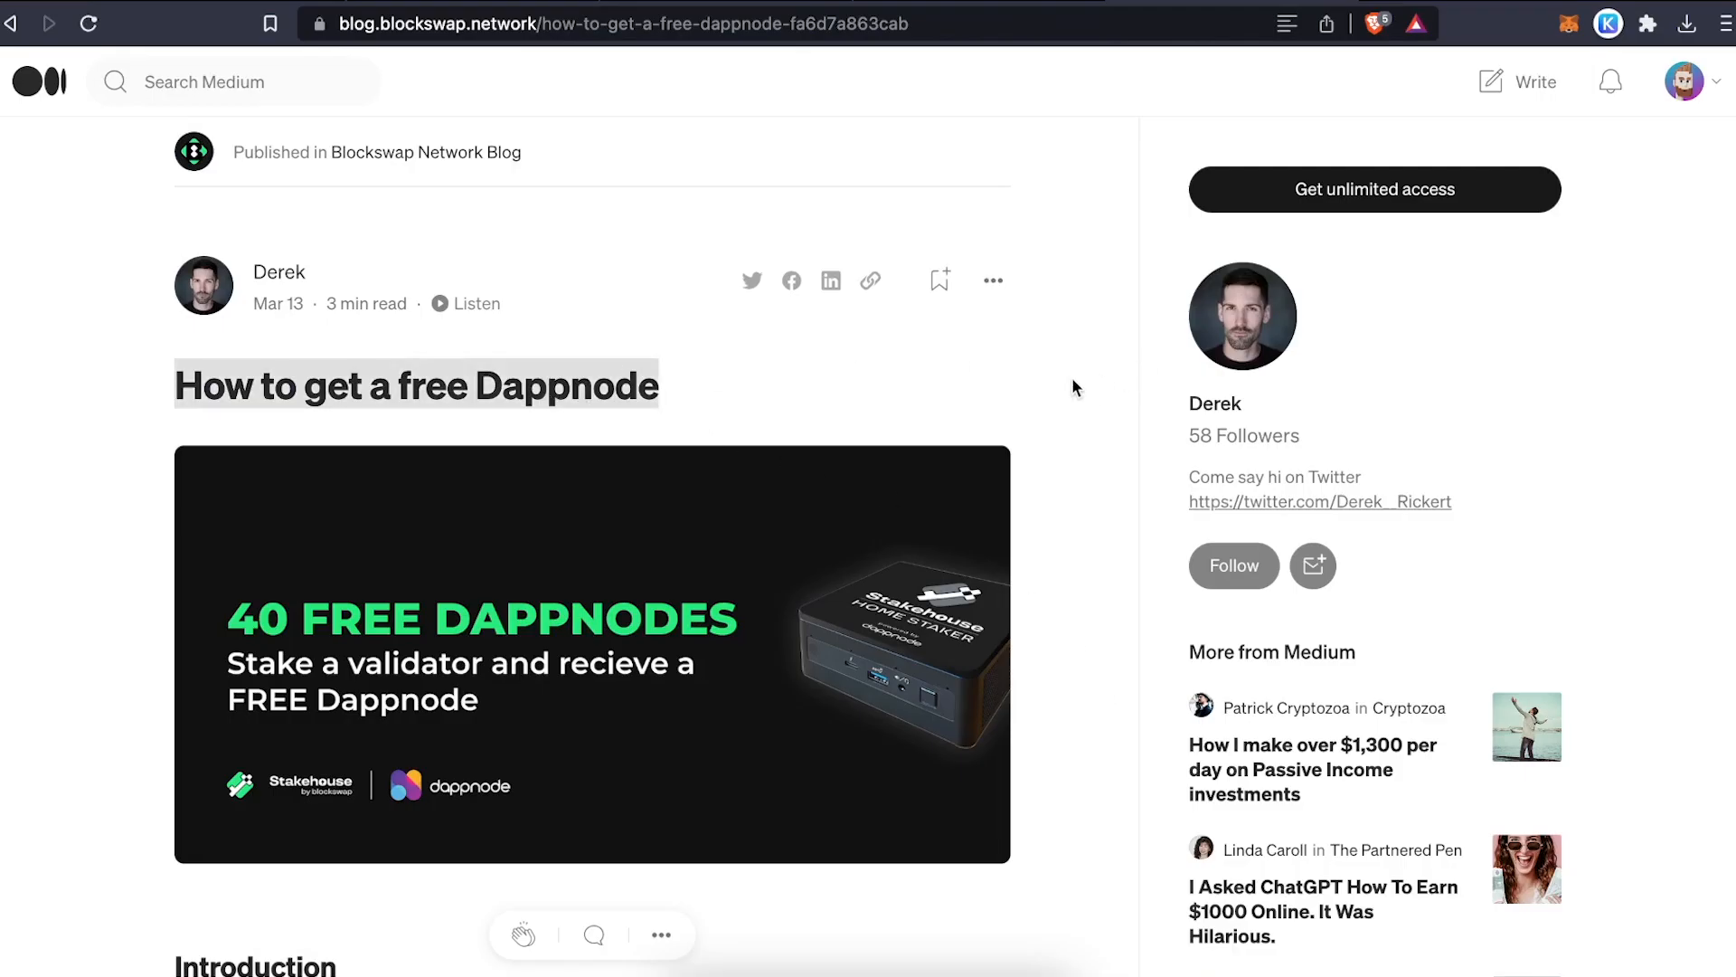
- Scroll the Medium post down to its four steps for receiving a free Dappnode
scroll("down", 3)
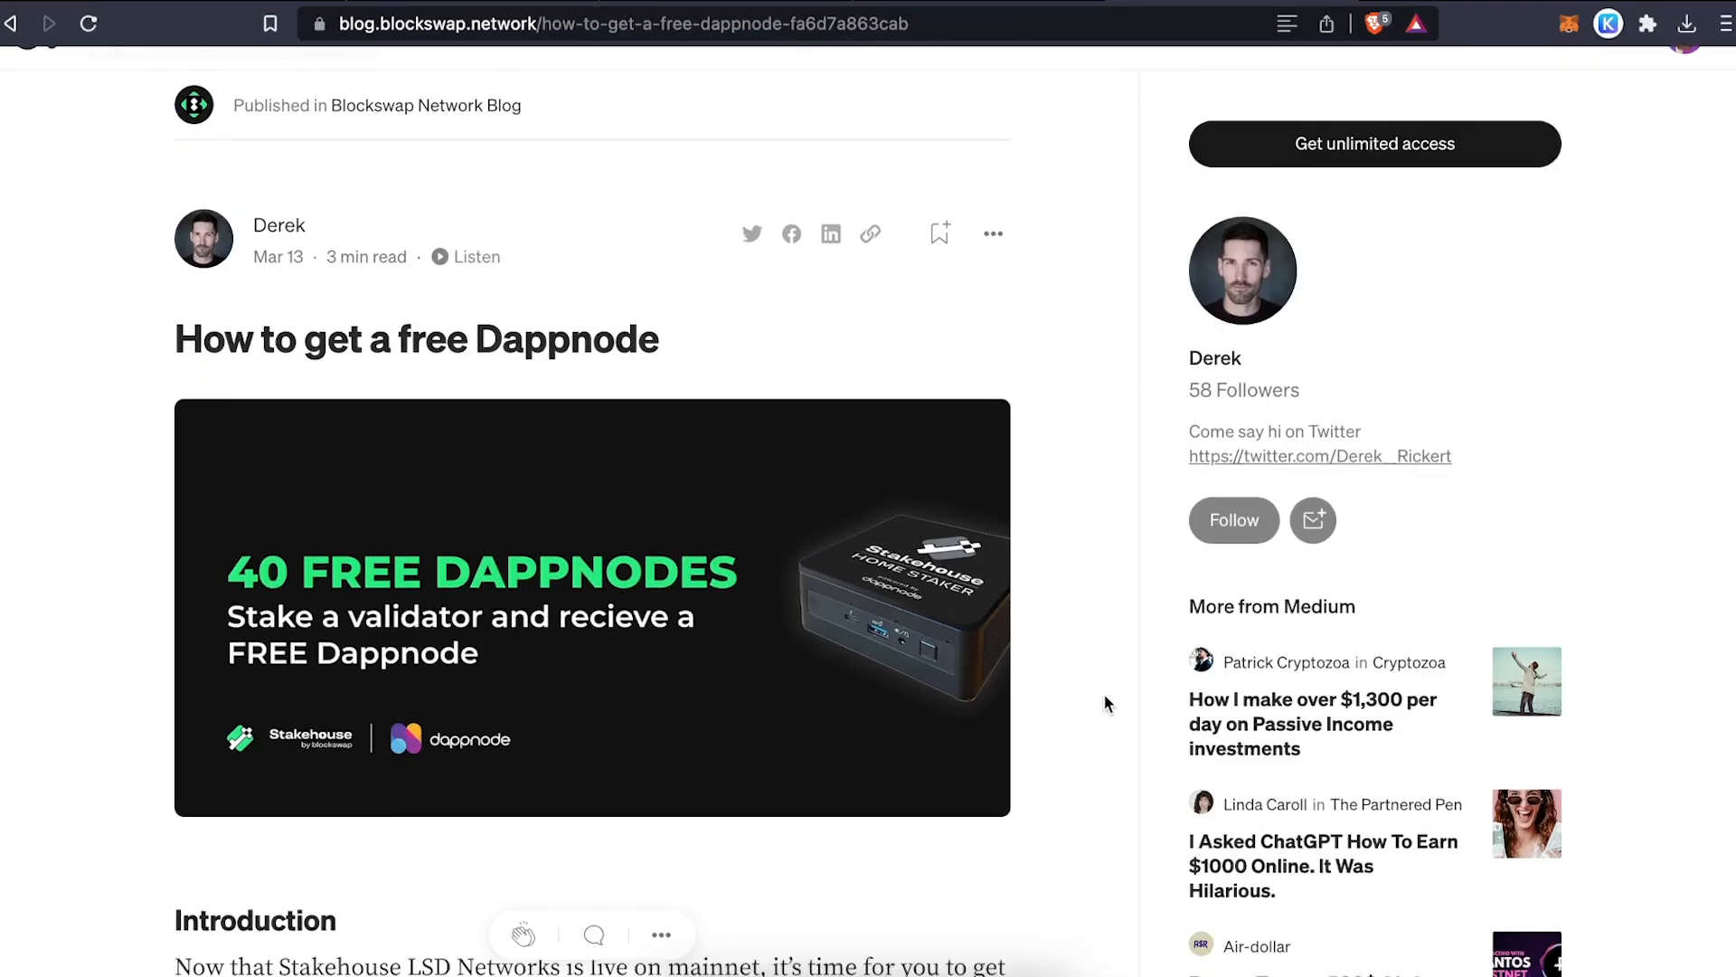
scroll("down", 3)
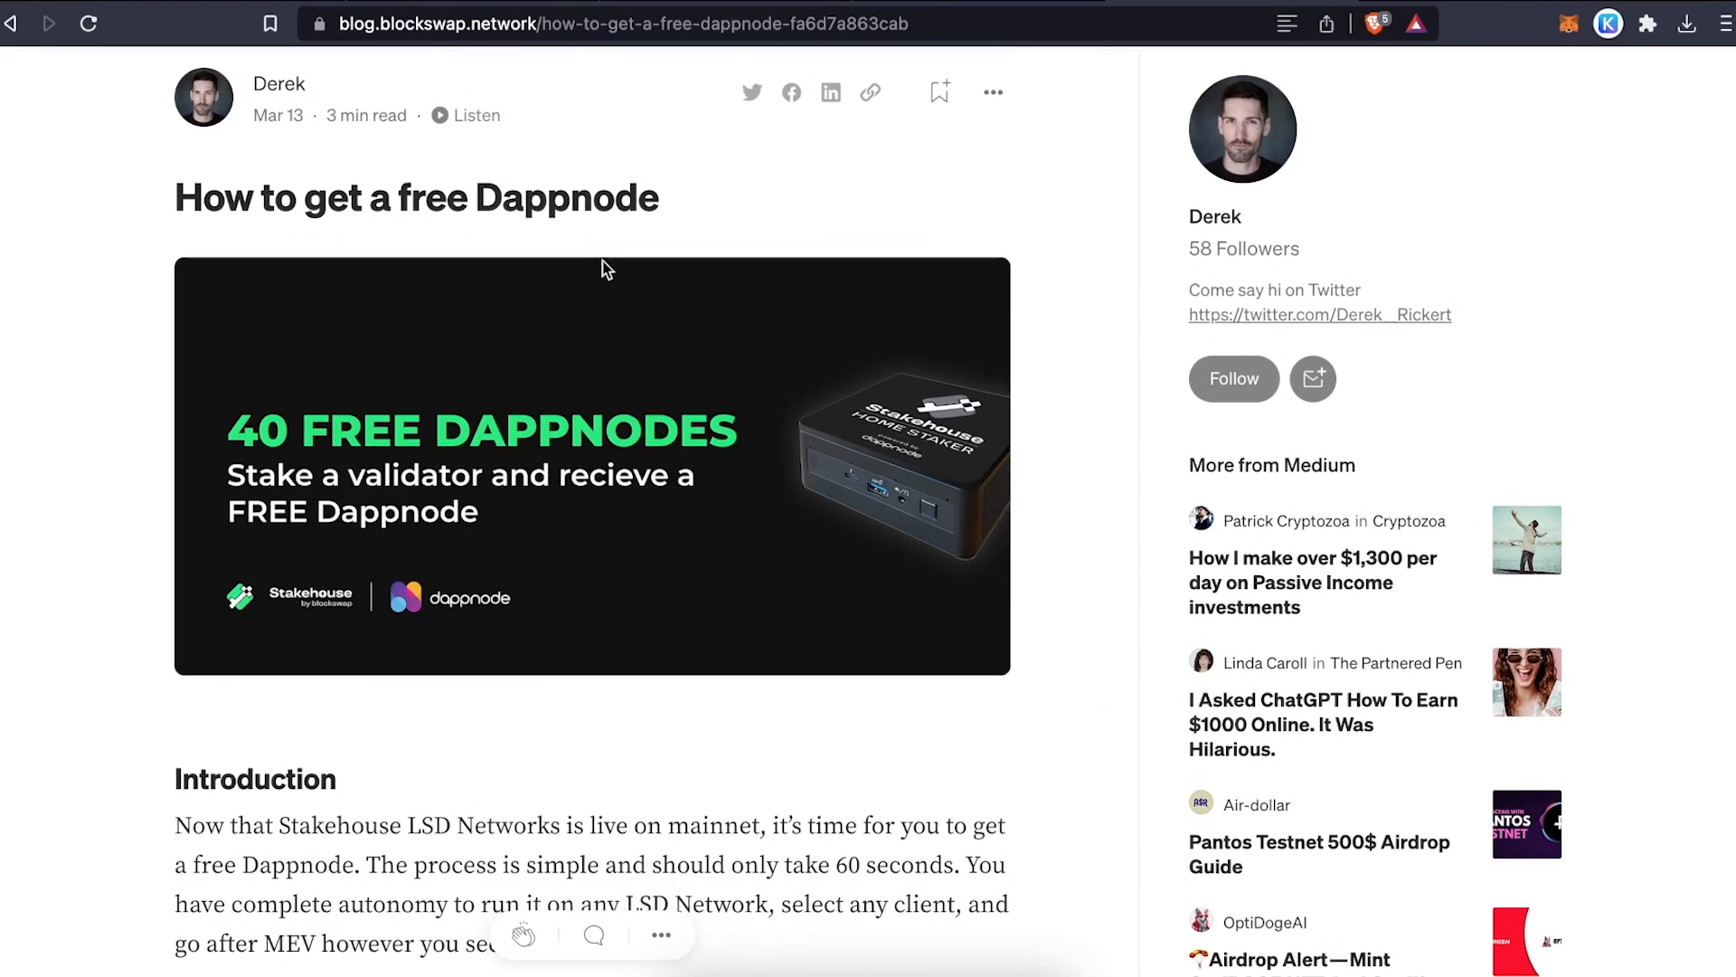
mouse_move(1112, 644)
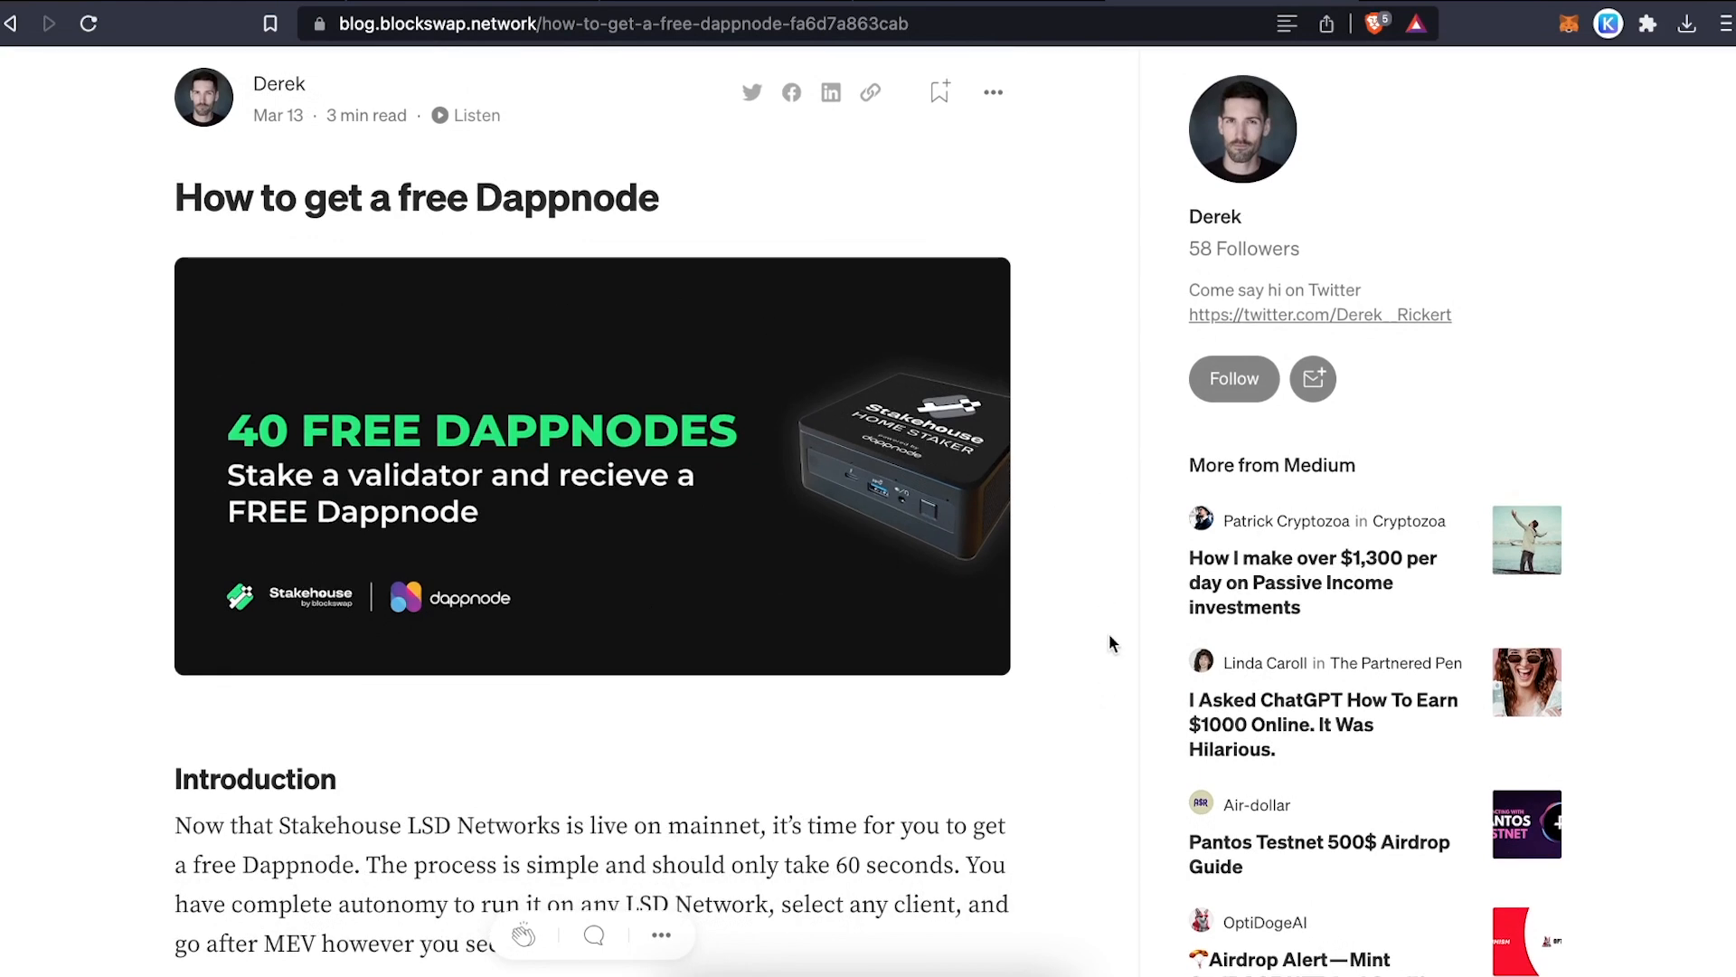
scroll("down", 3)
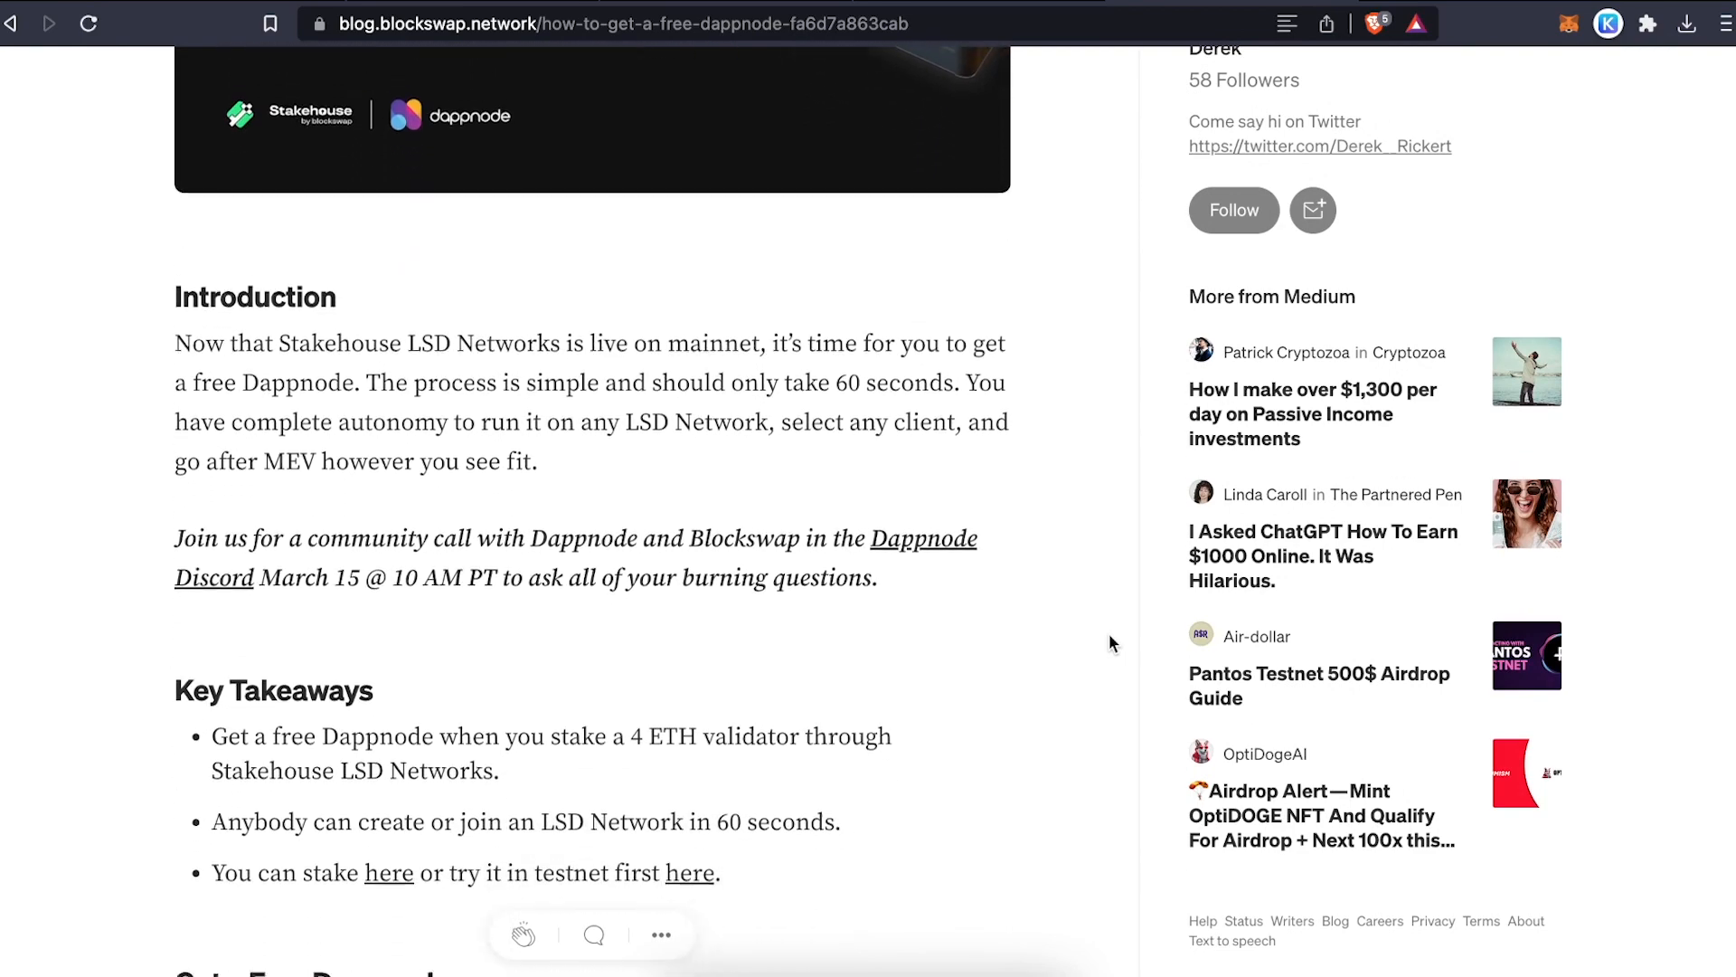
scroll("down", 3)
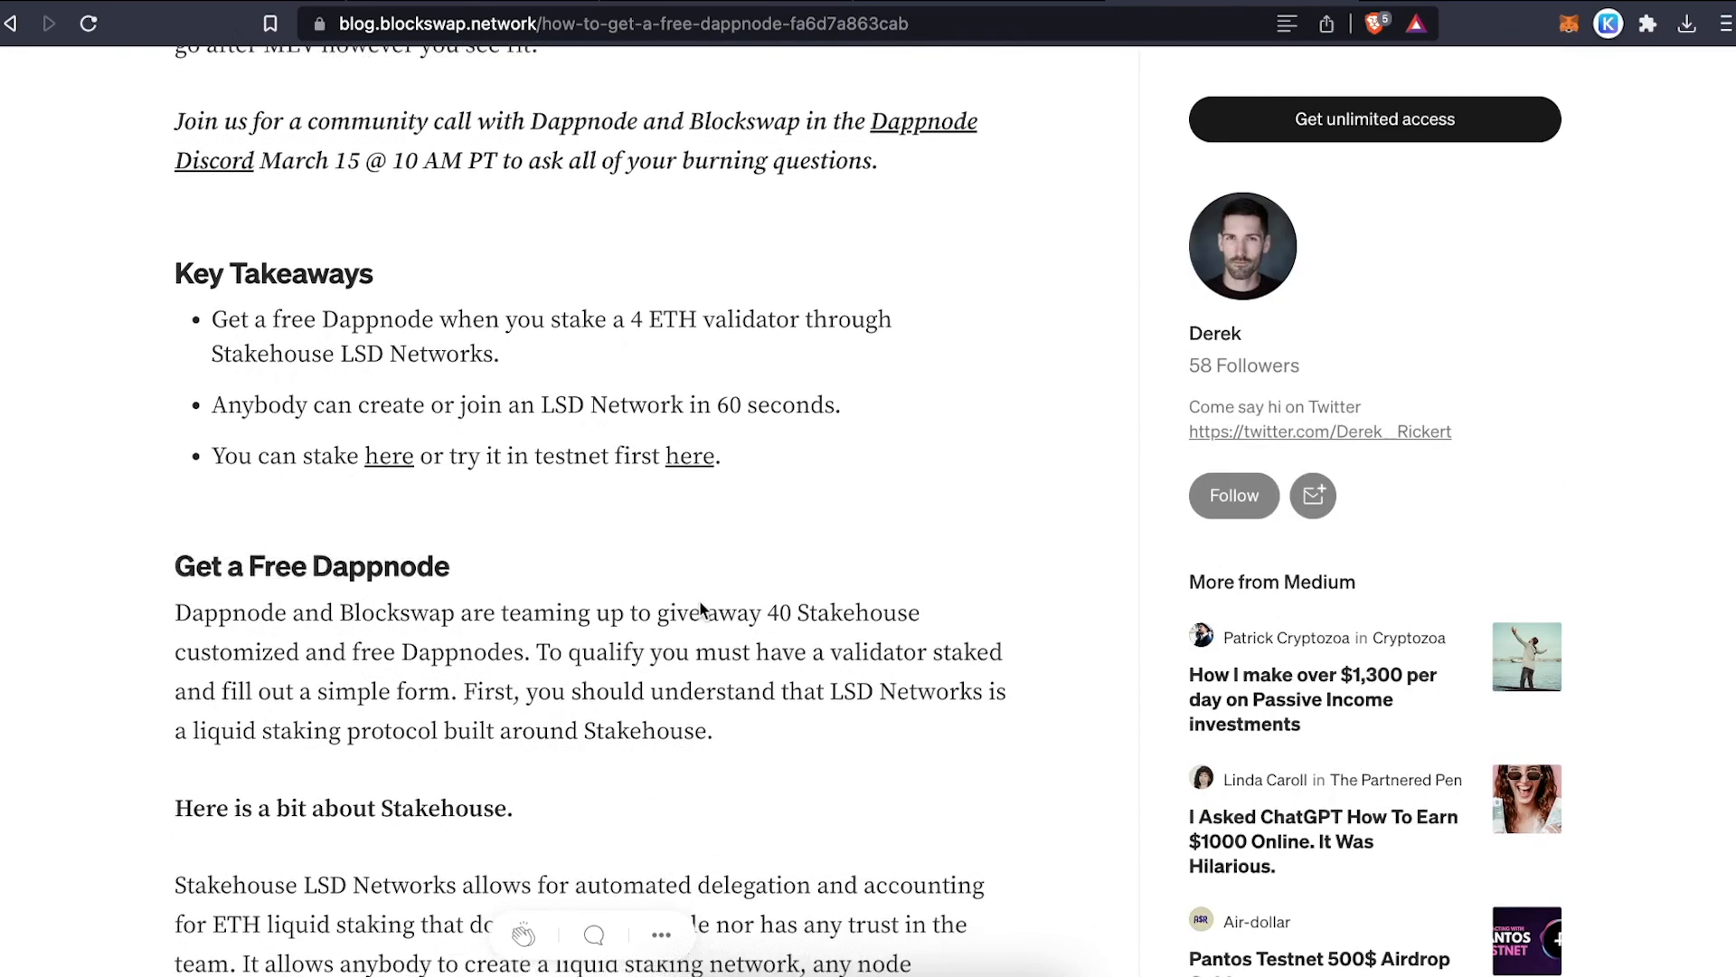
scroll("down", 3)
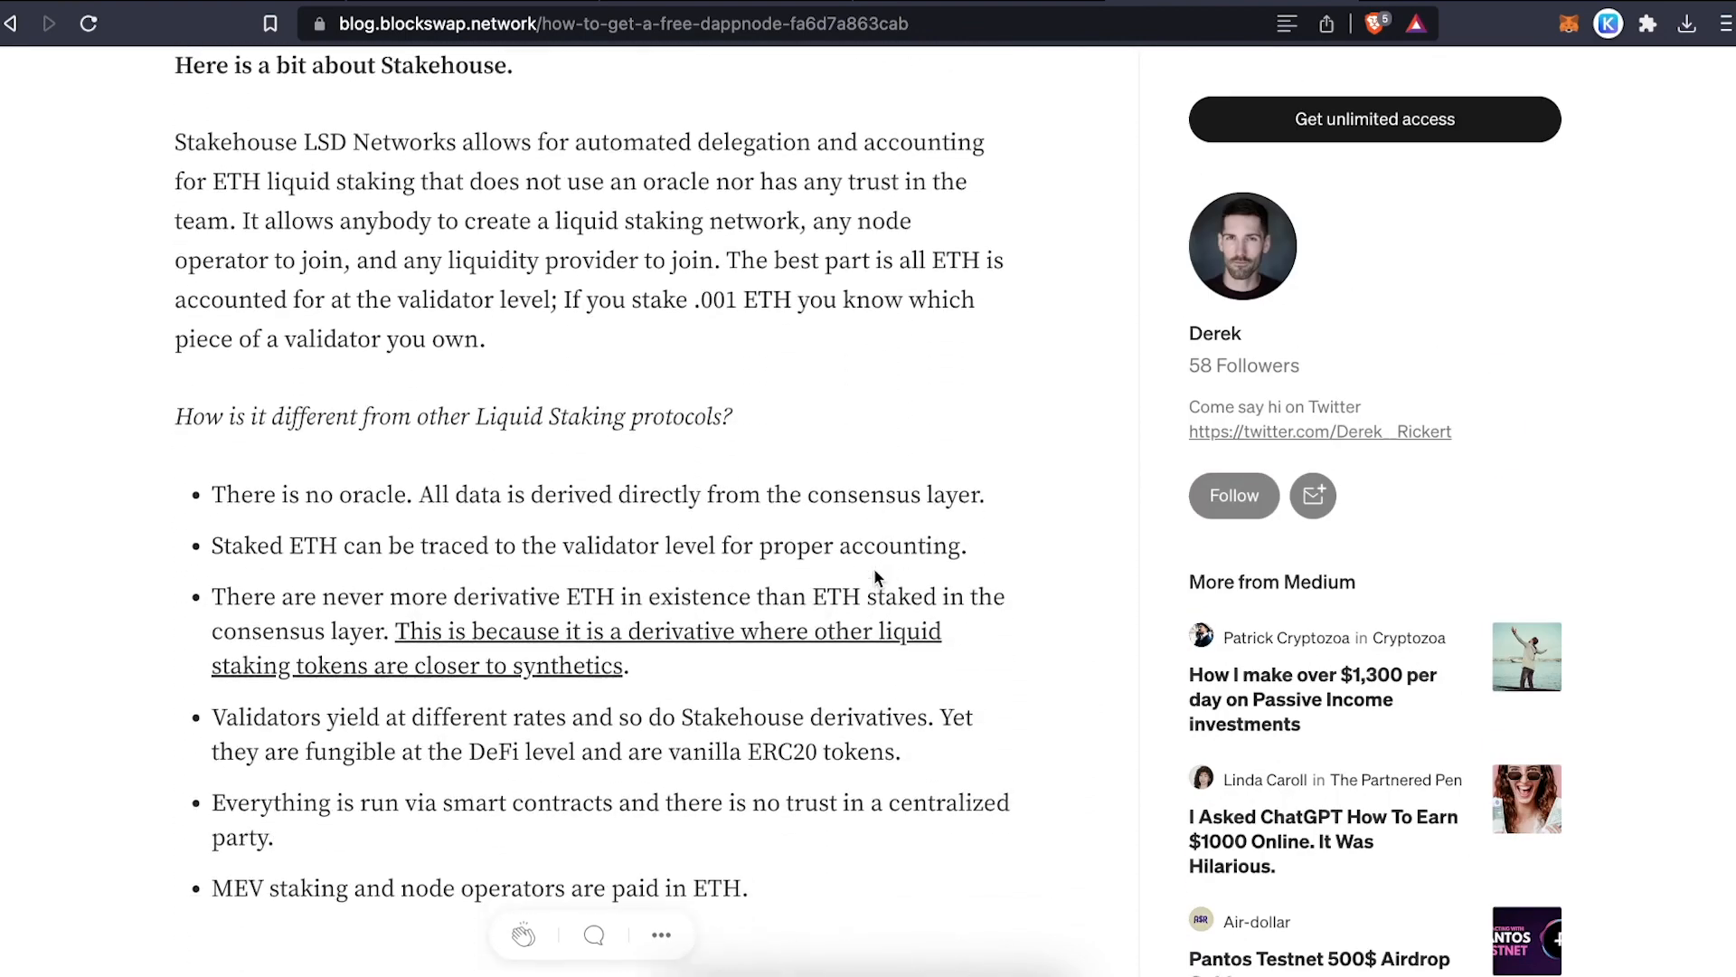
scroll("down", 3)
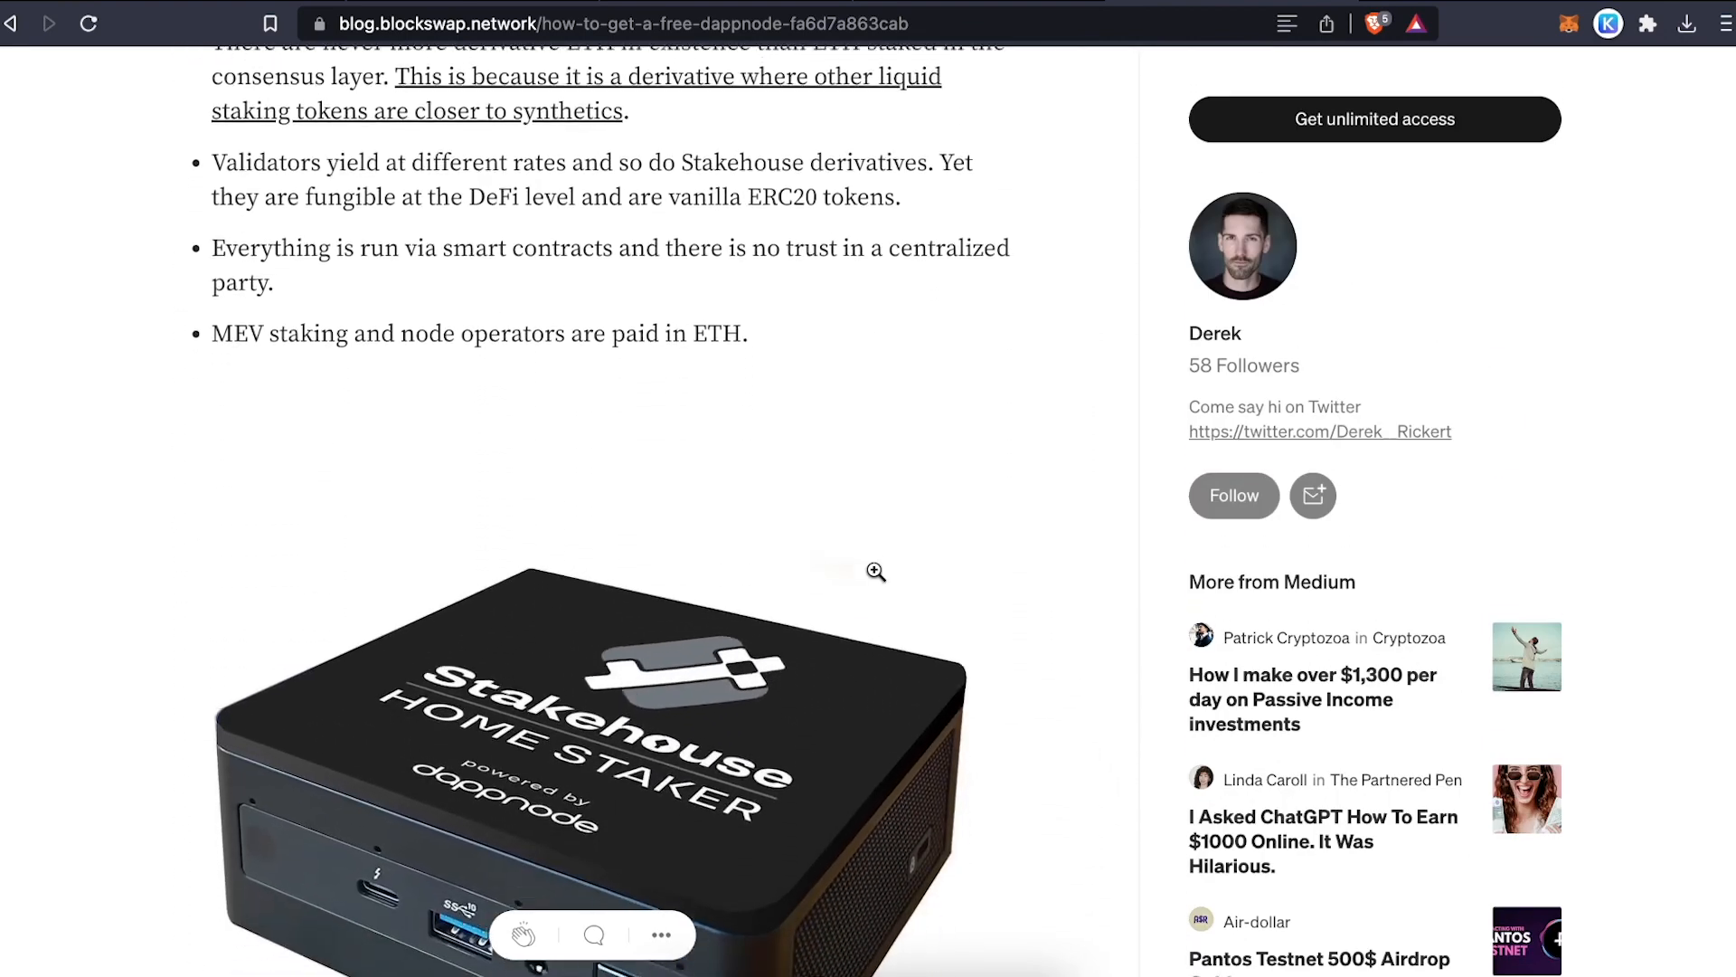
scroll("down", 3)
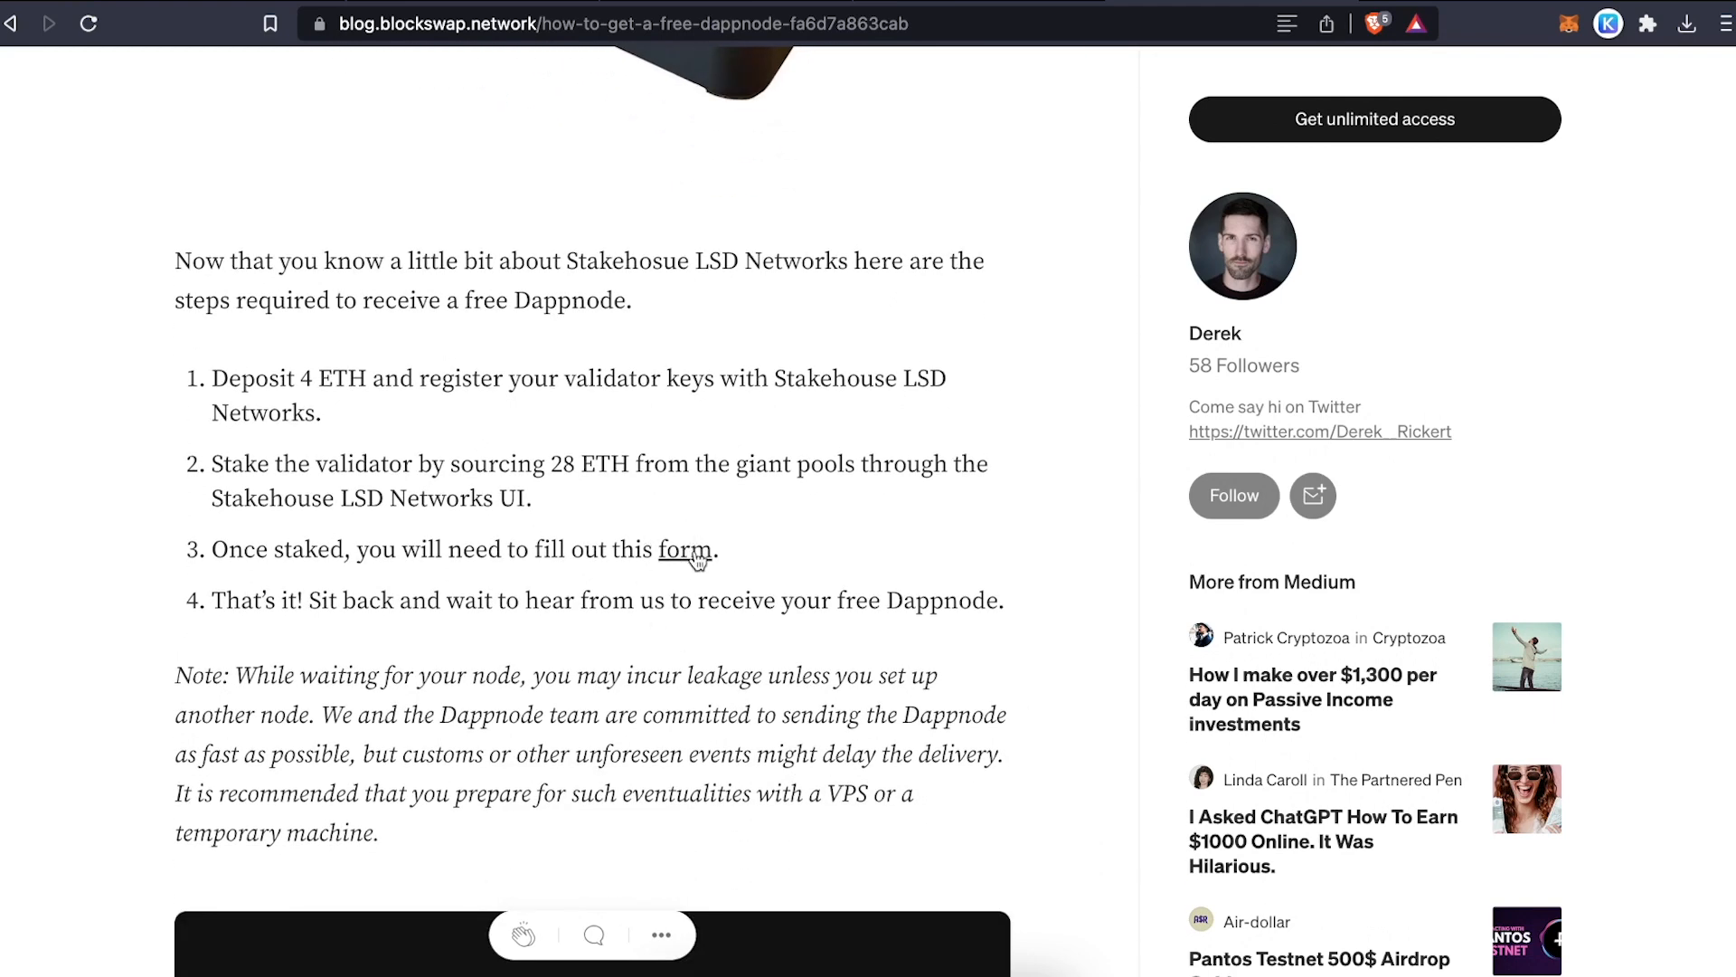
mouse_move(1065, 622)
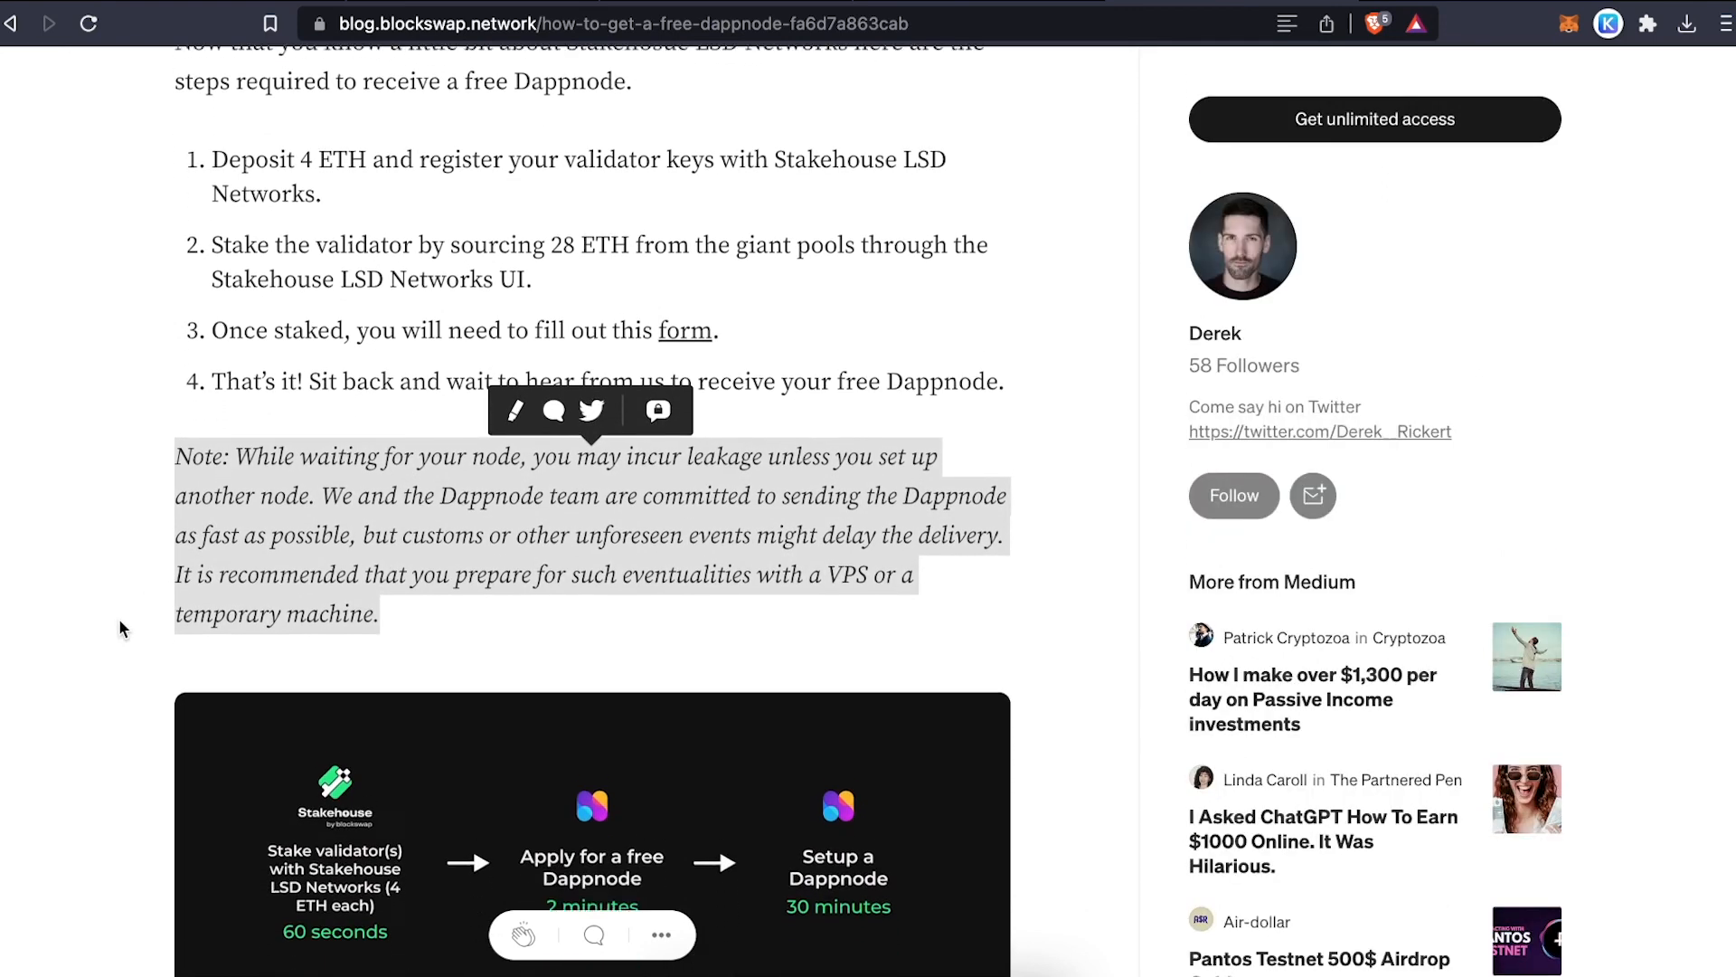
scroll("down", 3)
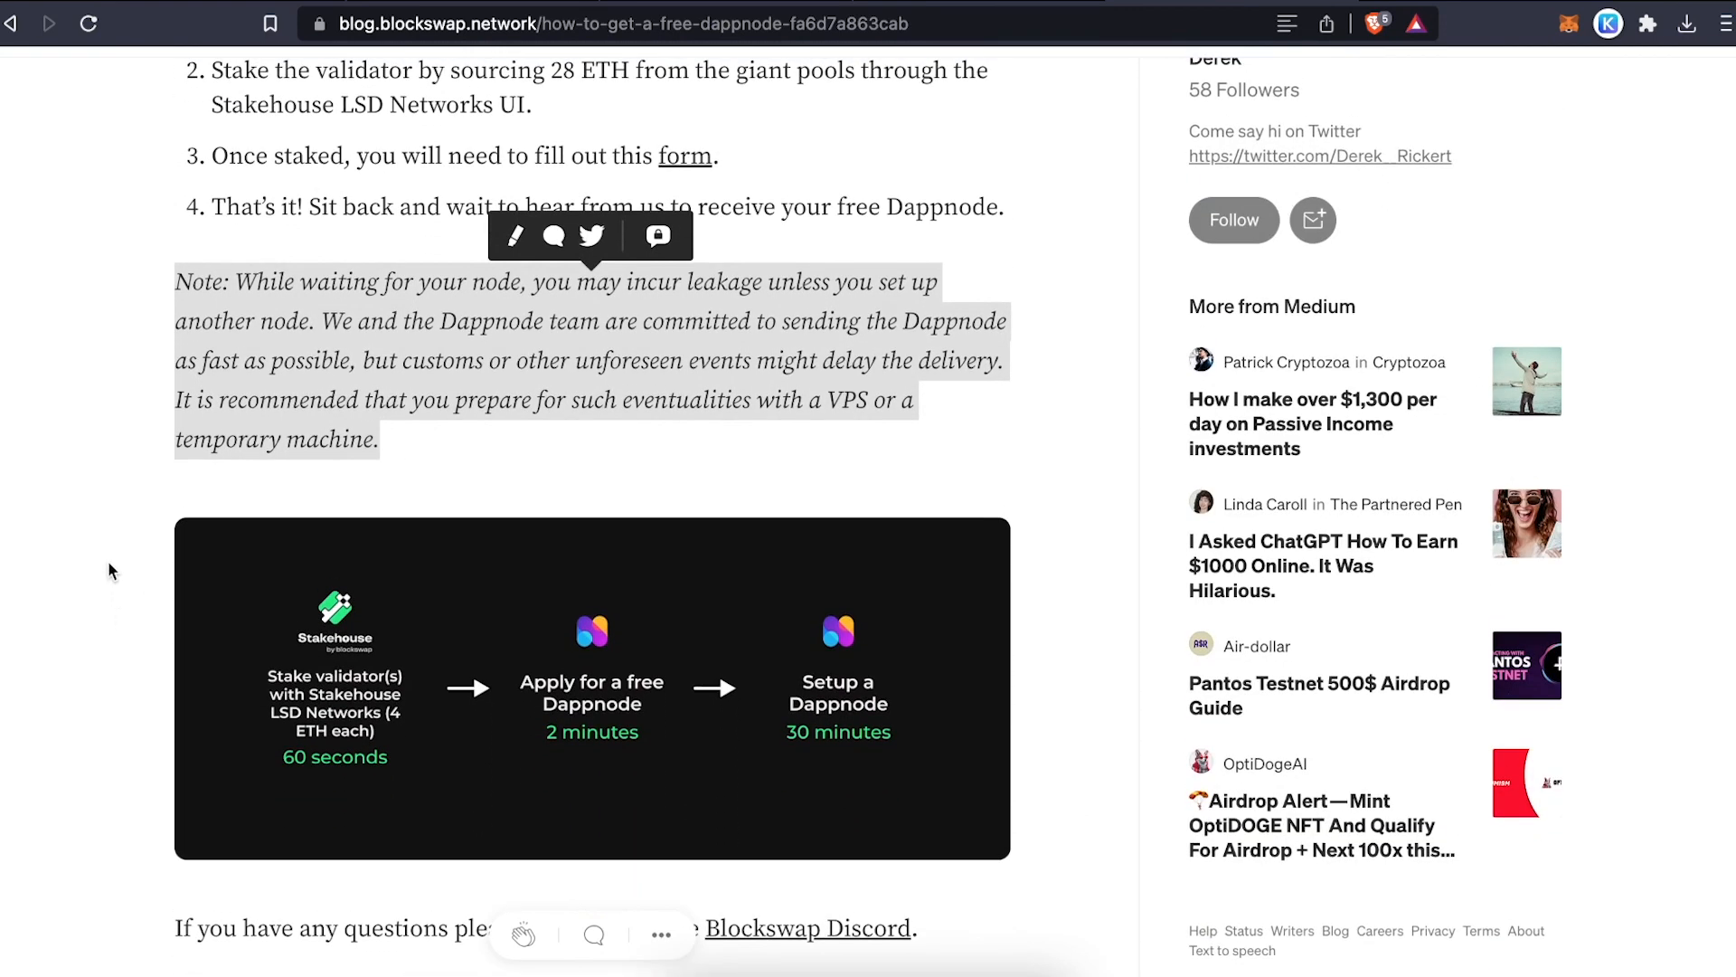